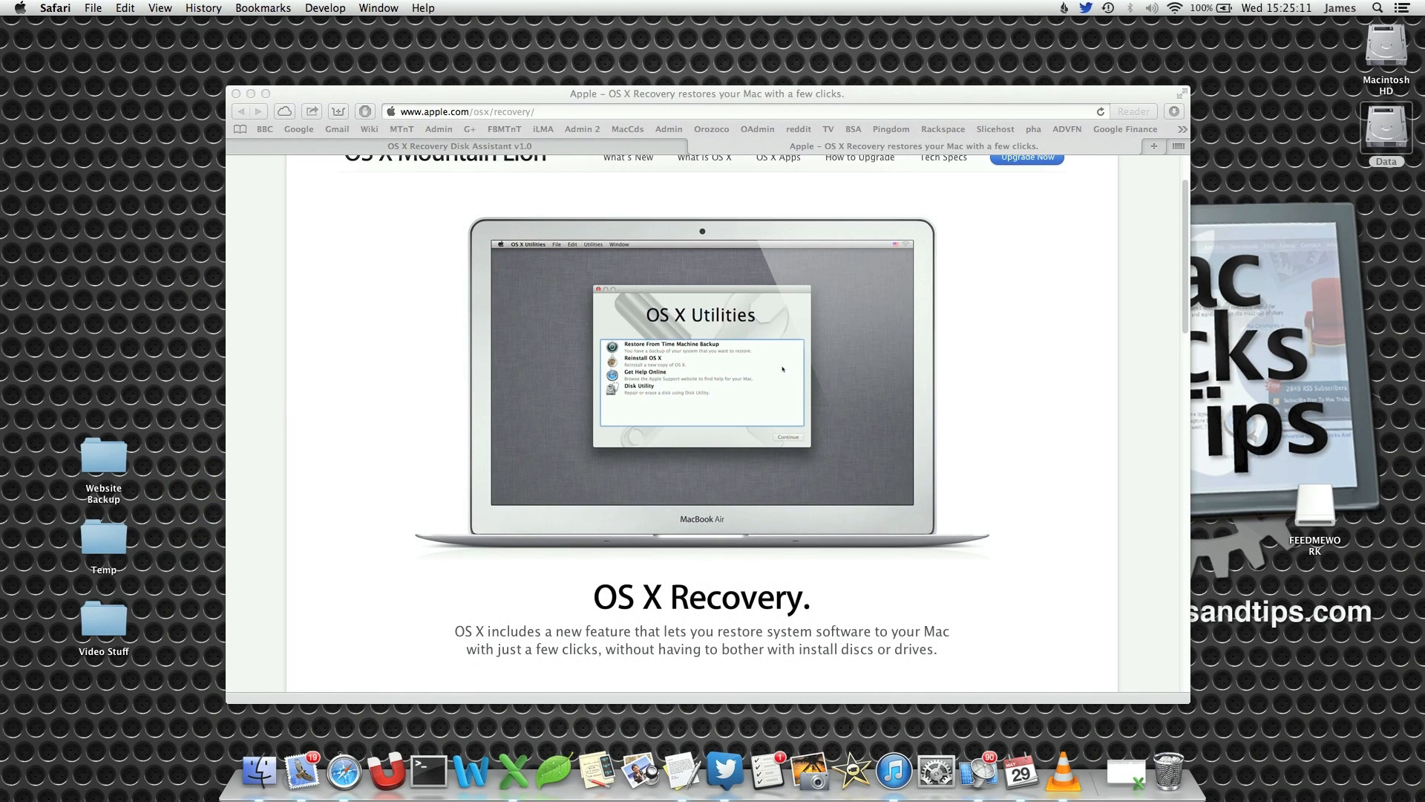
mouse_move(354, 451)
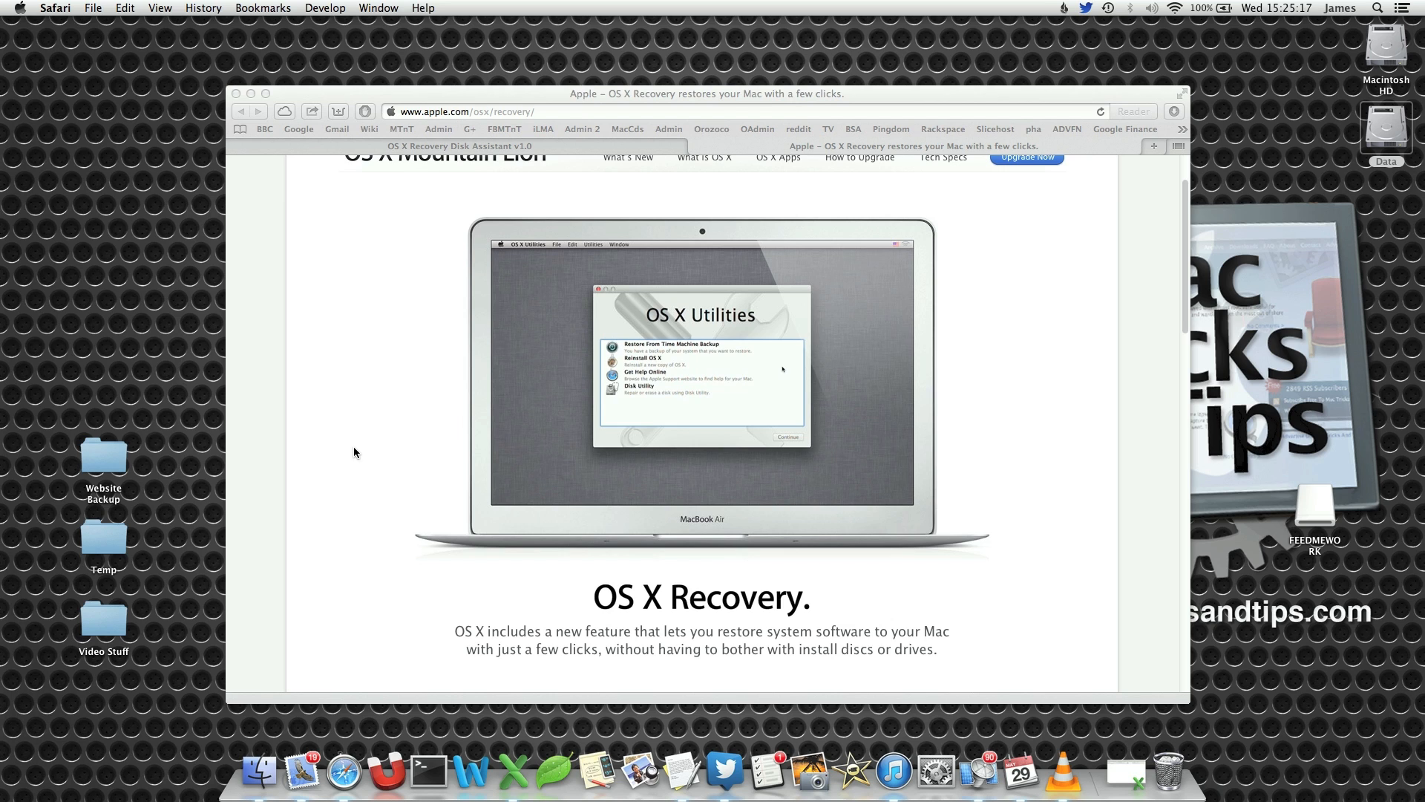
mouse_move(652, 512)
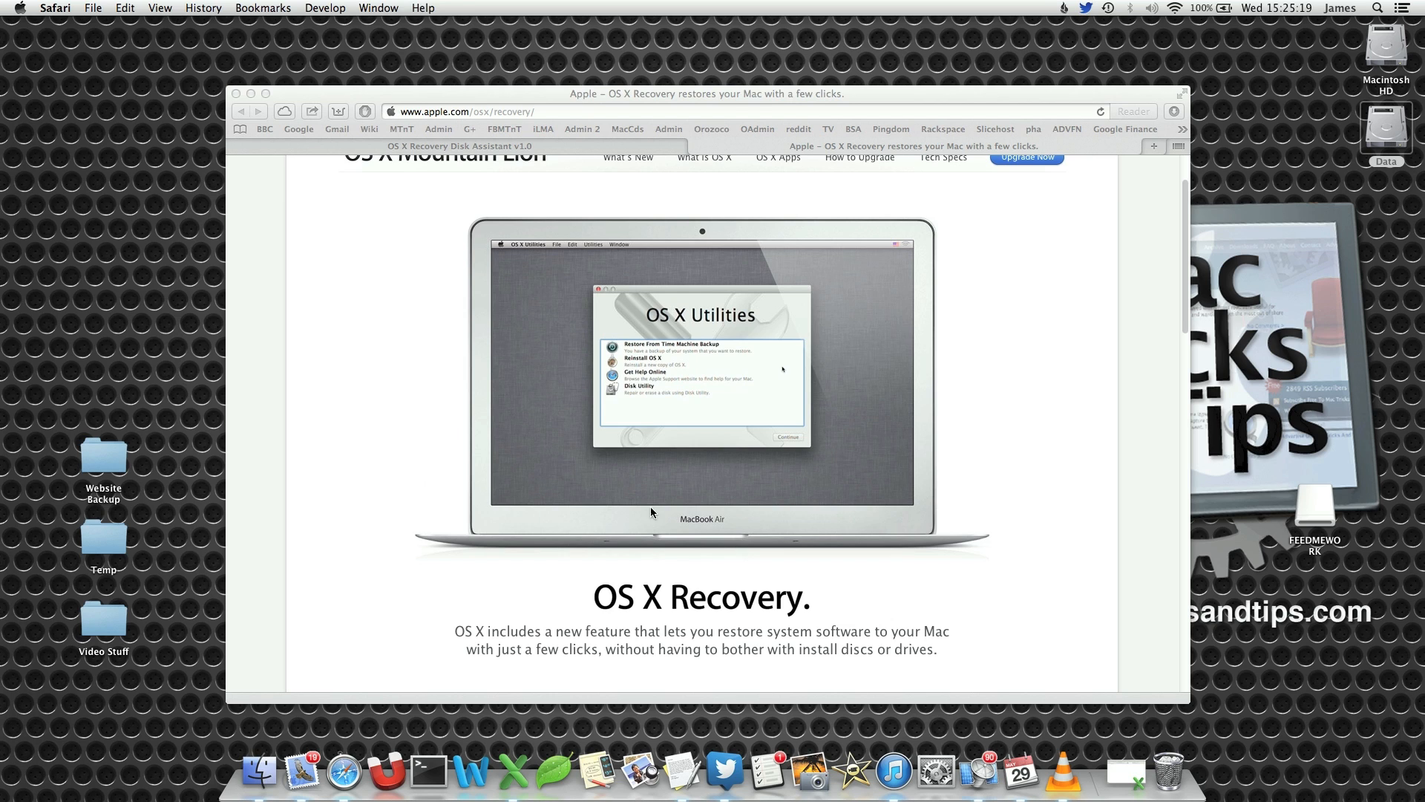
mouse_move(950, 536)
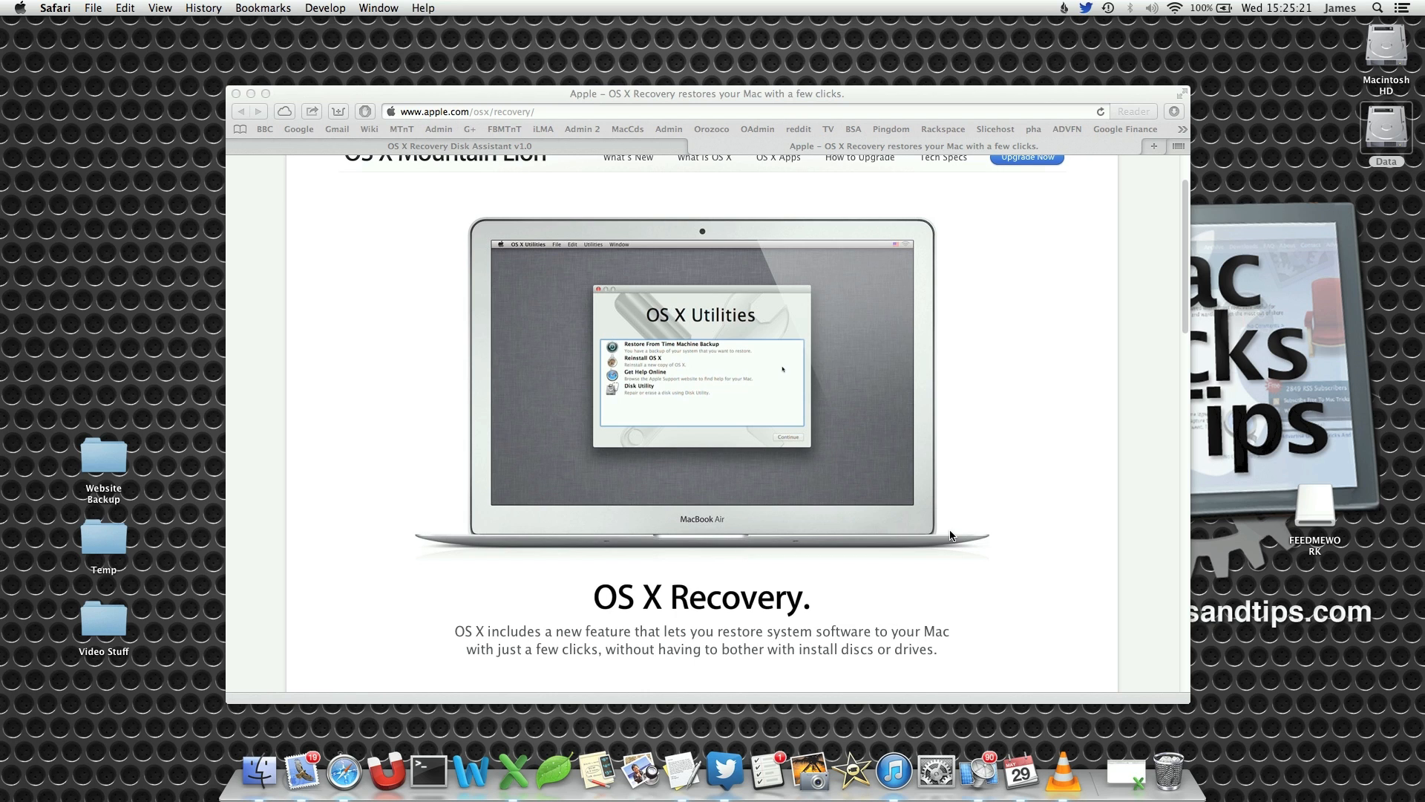
mouse_move(1042, 439)
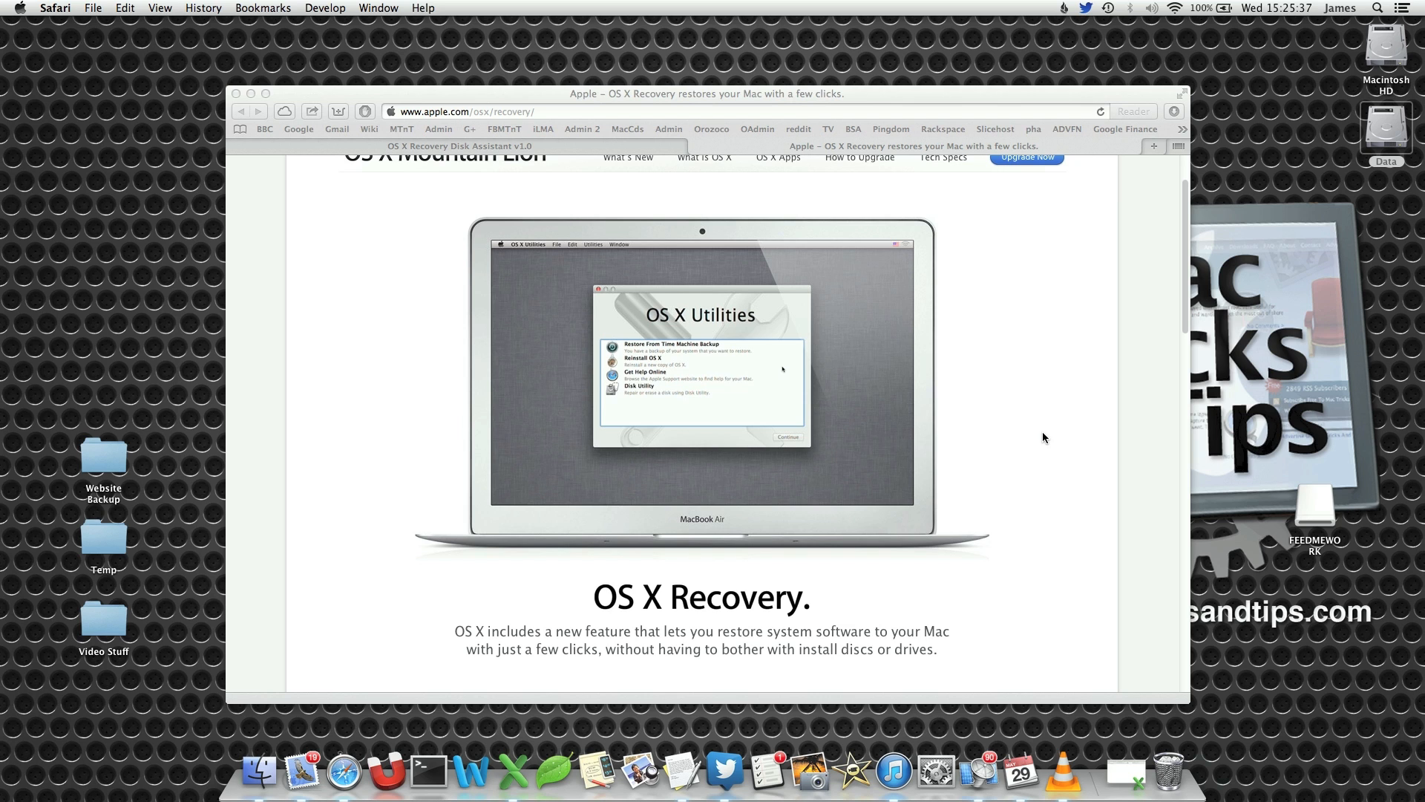
Bring up the OS X Recovery Disk Assistant v1.0 support page tab in Safari
click(459, 147)
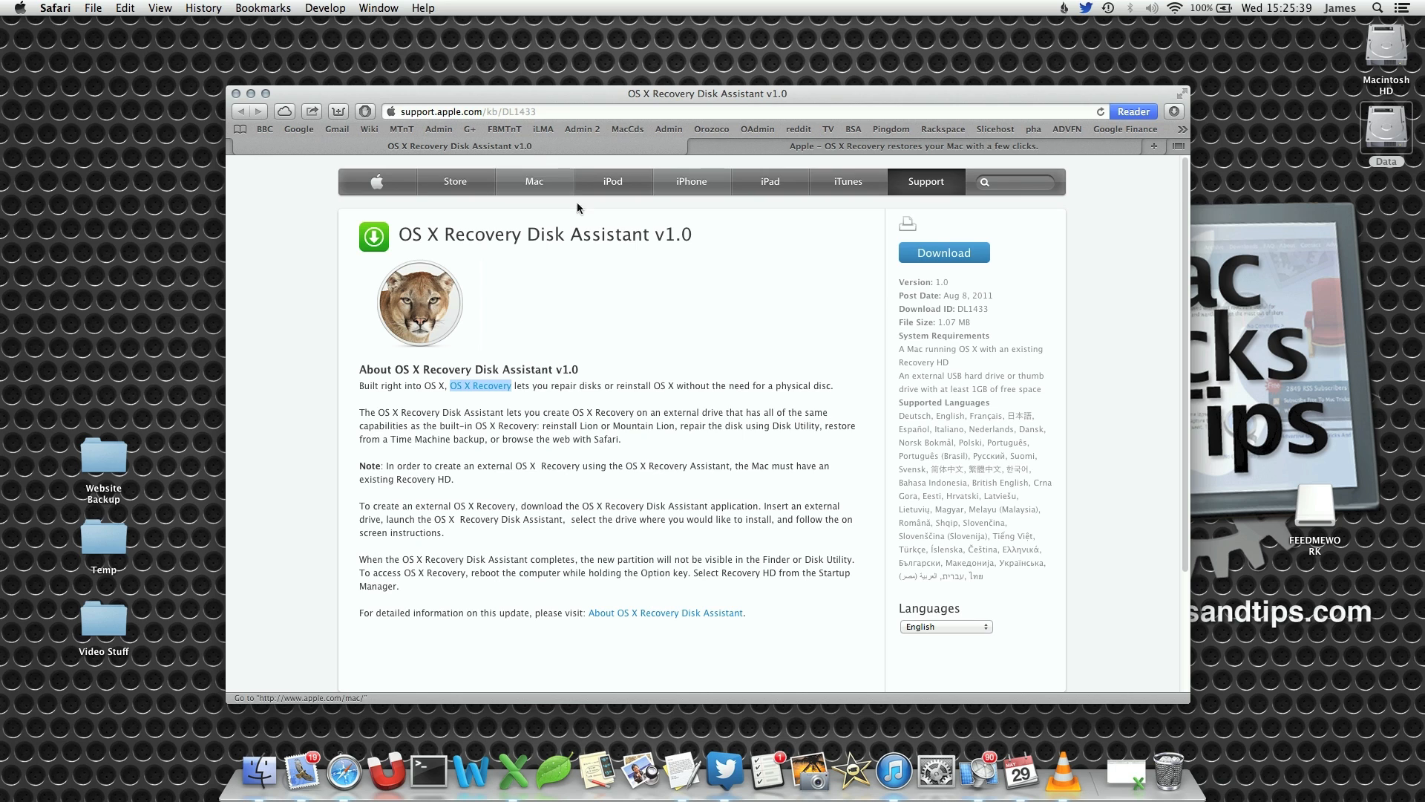
mouse_move(629, 409)
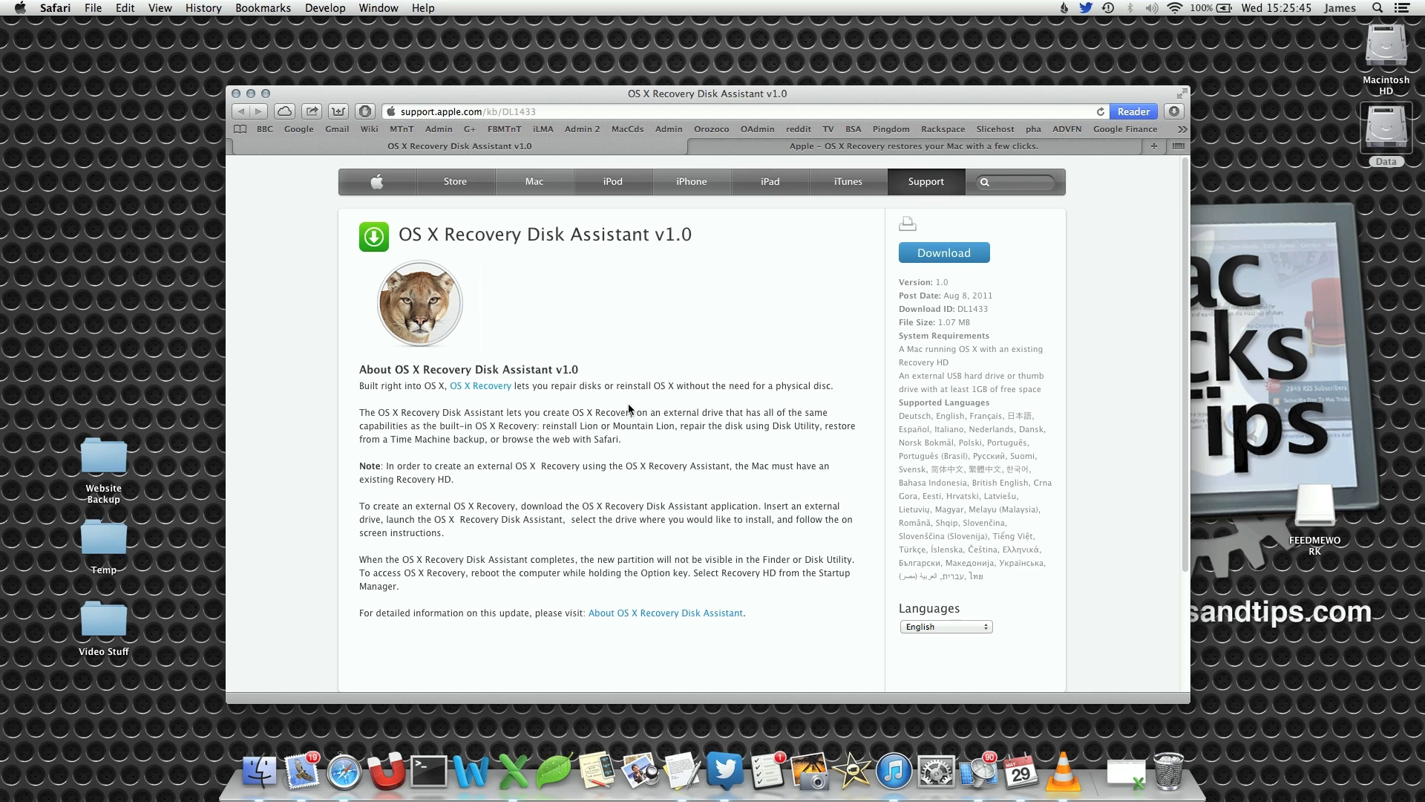
mouse_move(544, 366)
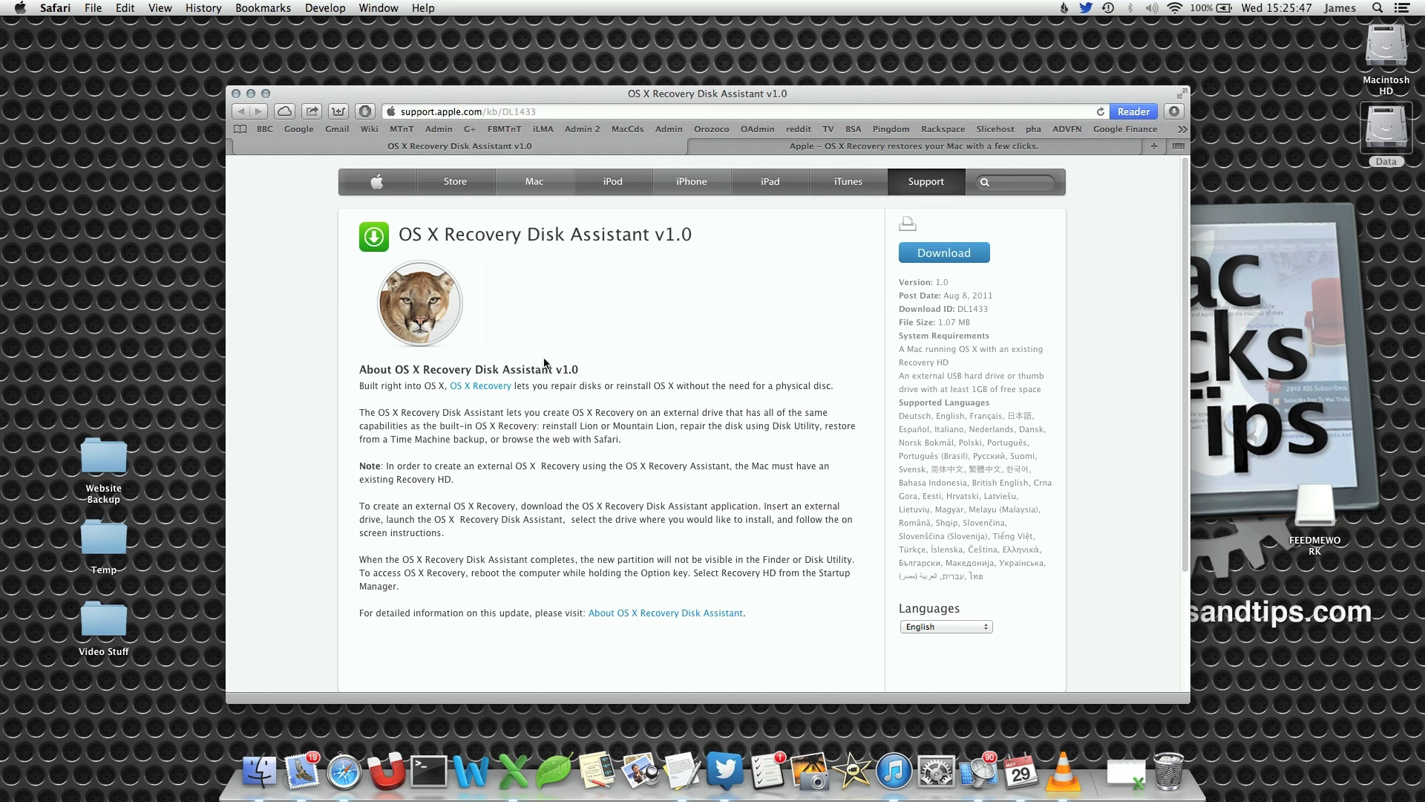
mouse_move(690, 410)
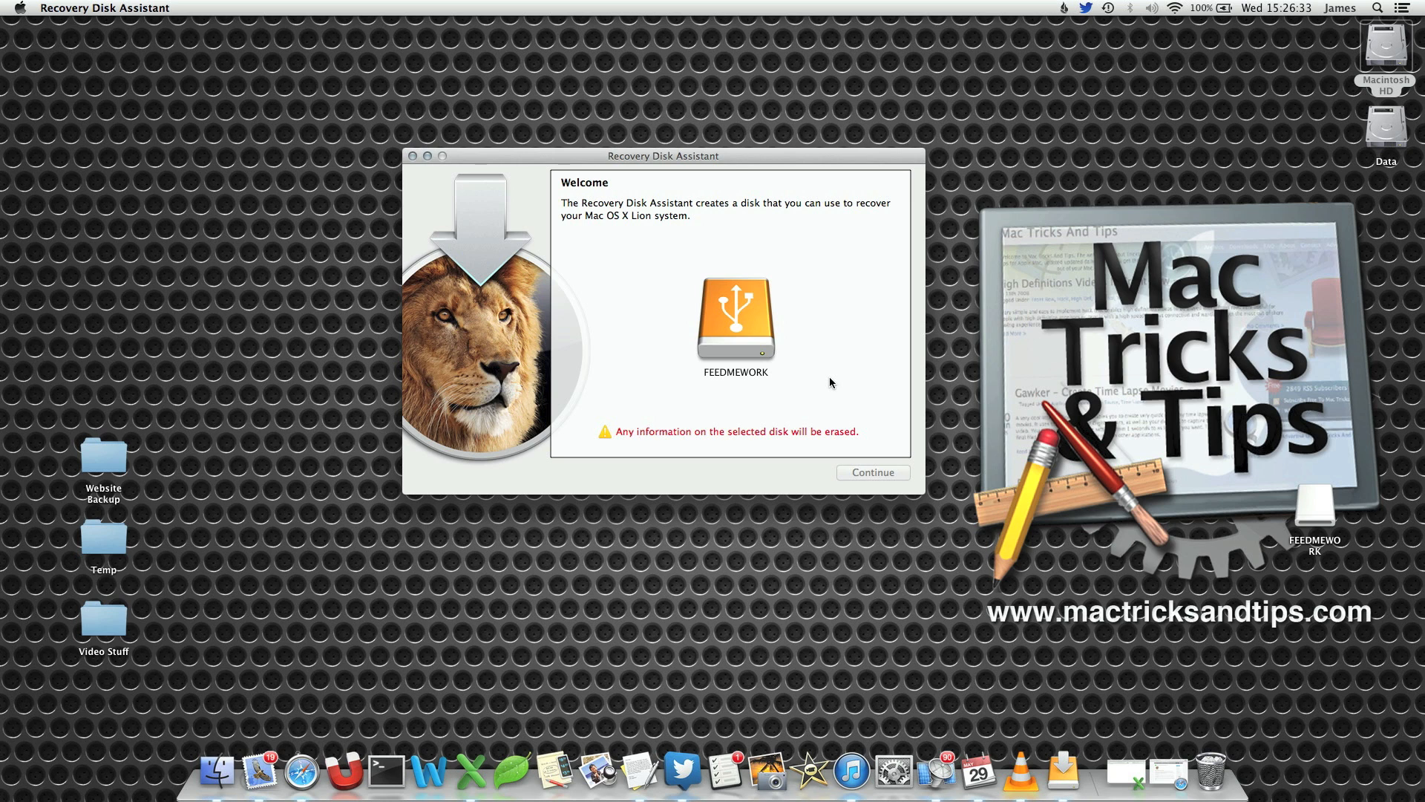
mouse_move(613, 416)
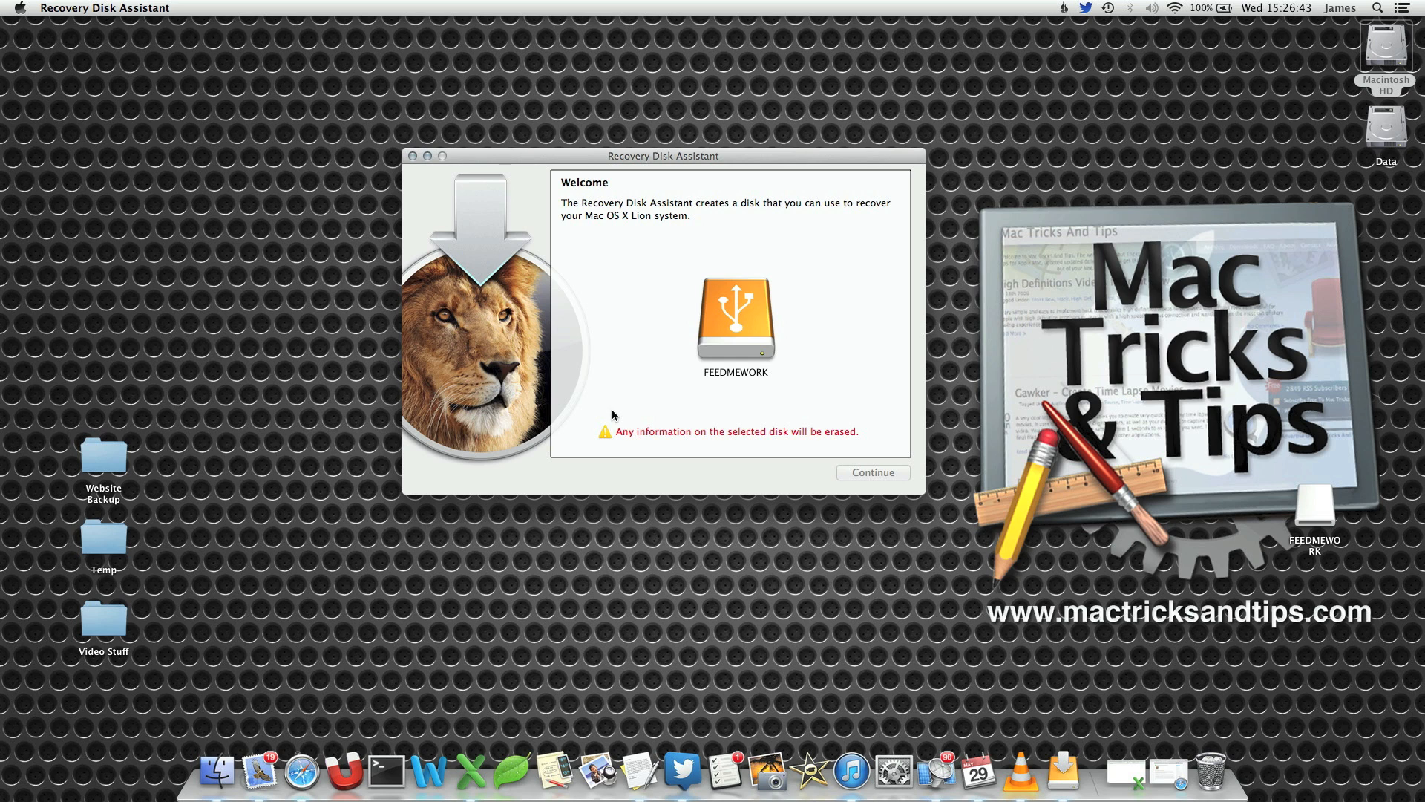
mouse_move(881, 491)
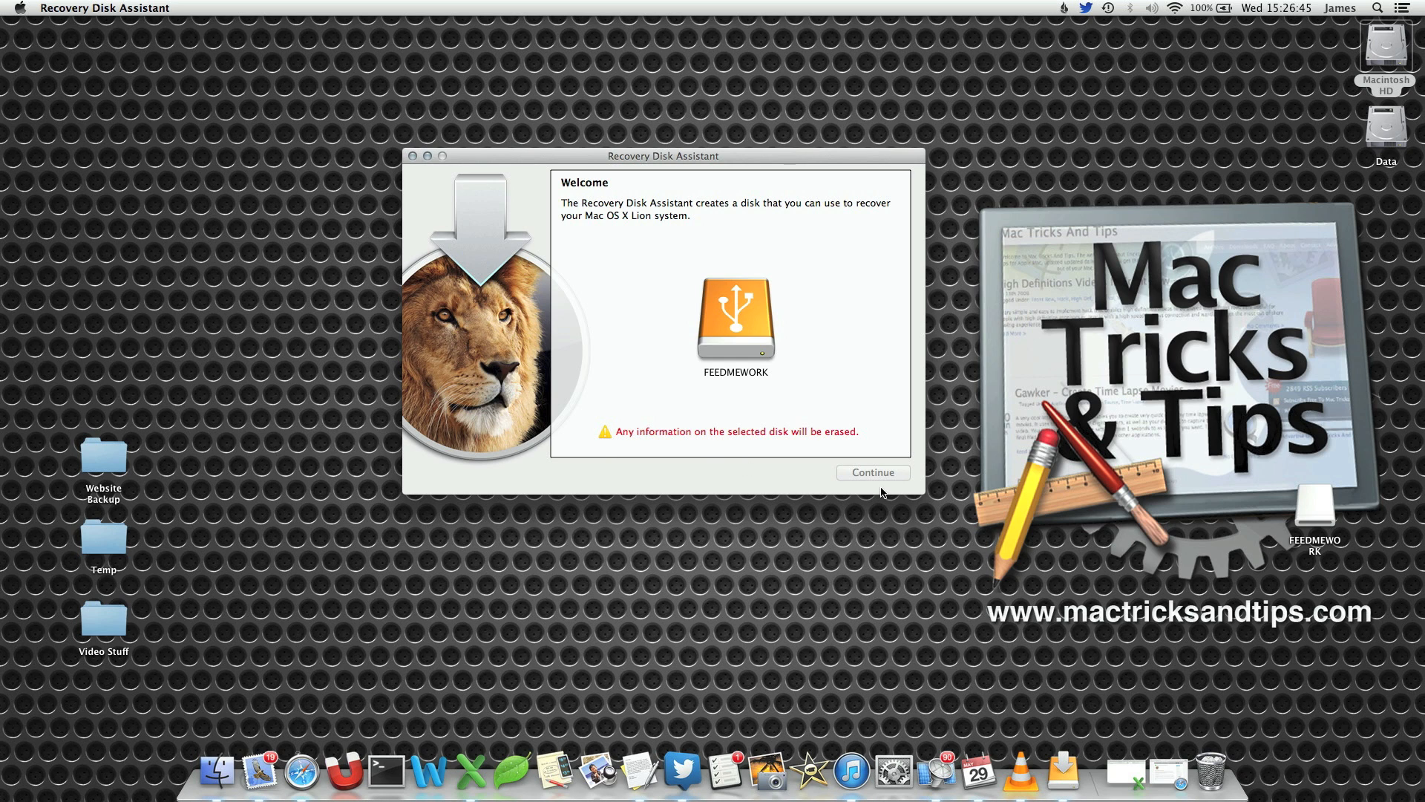
mouse_move(742, 486)
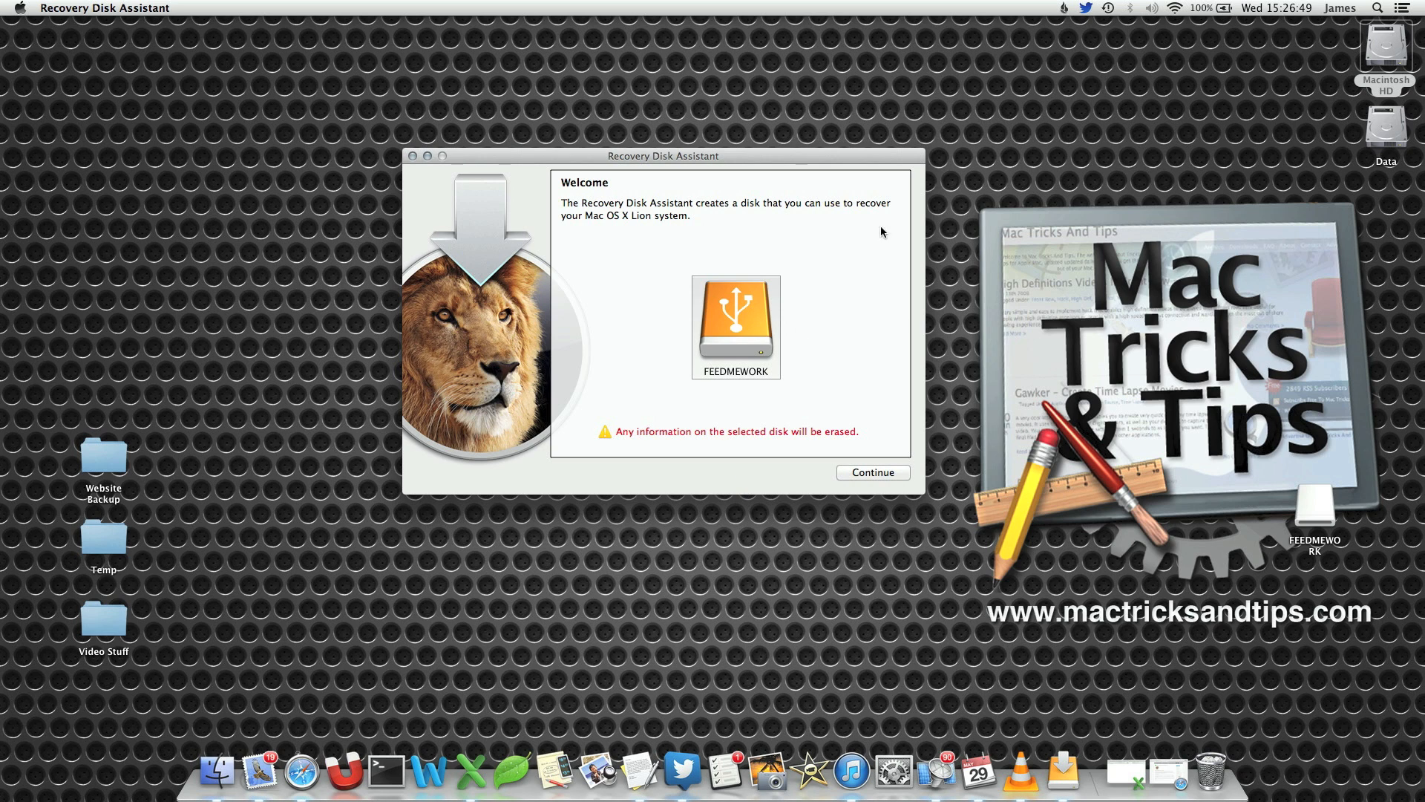
Continue and authorise with the admin password so the Lion recovery disk starts copying to FEEDMEWORK
click(871, 472)
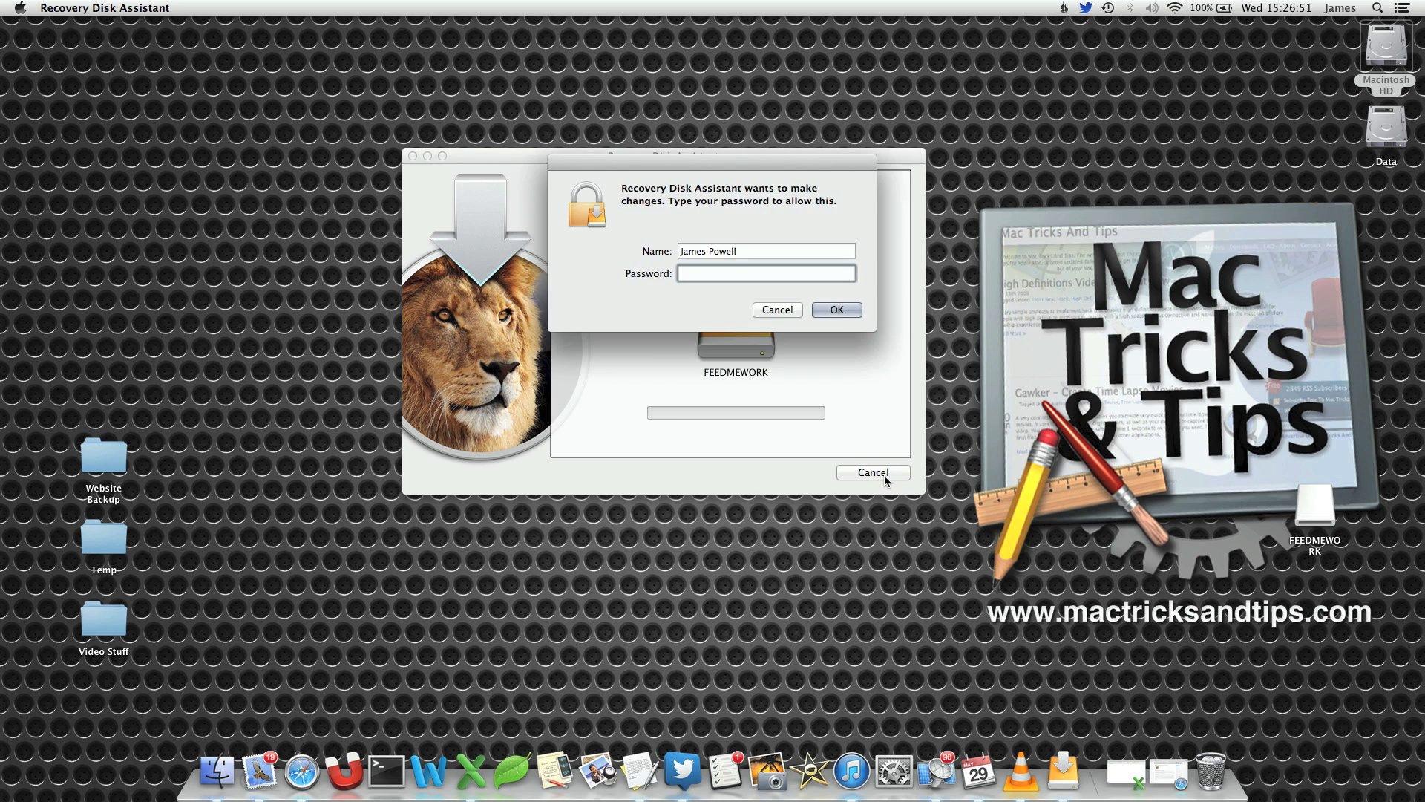
text(•)
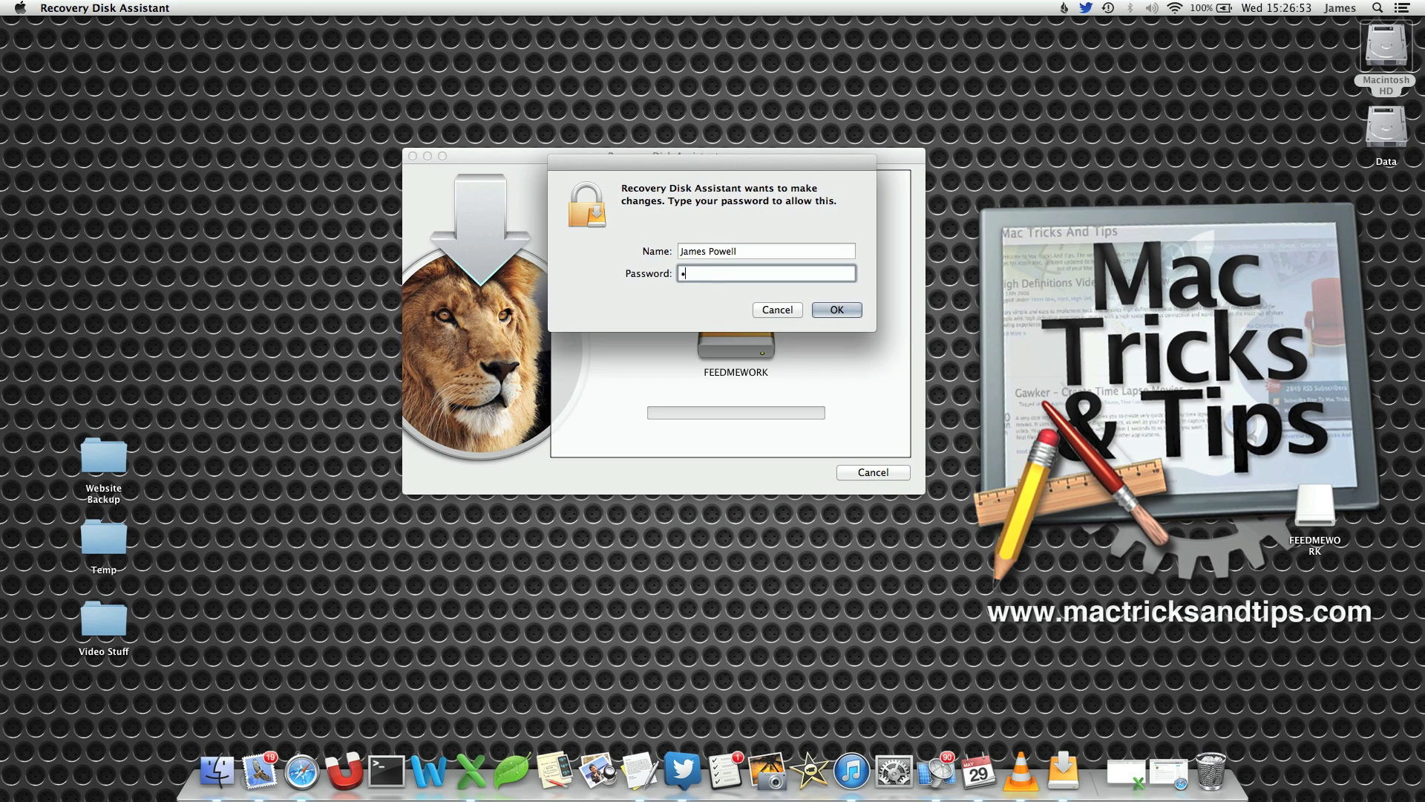
text(password)
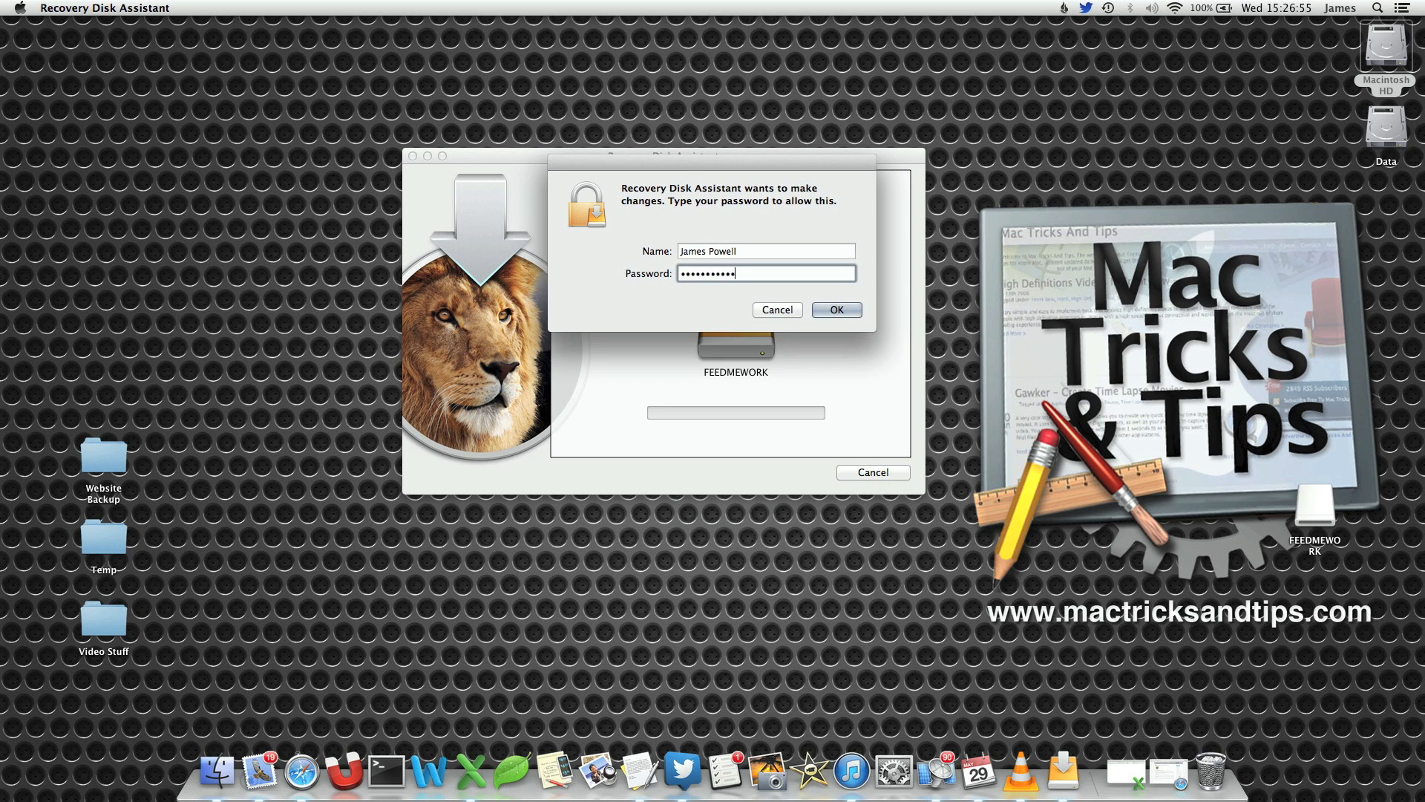
click(836, 310)
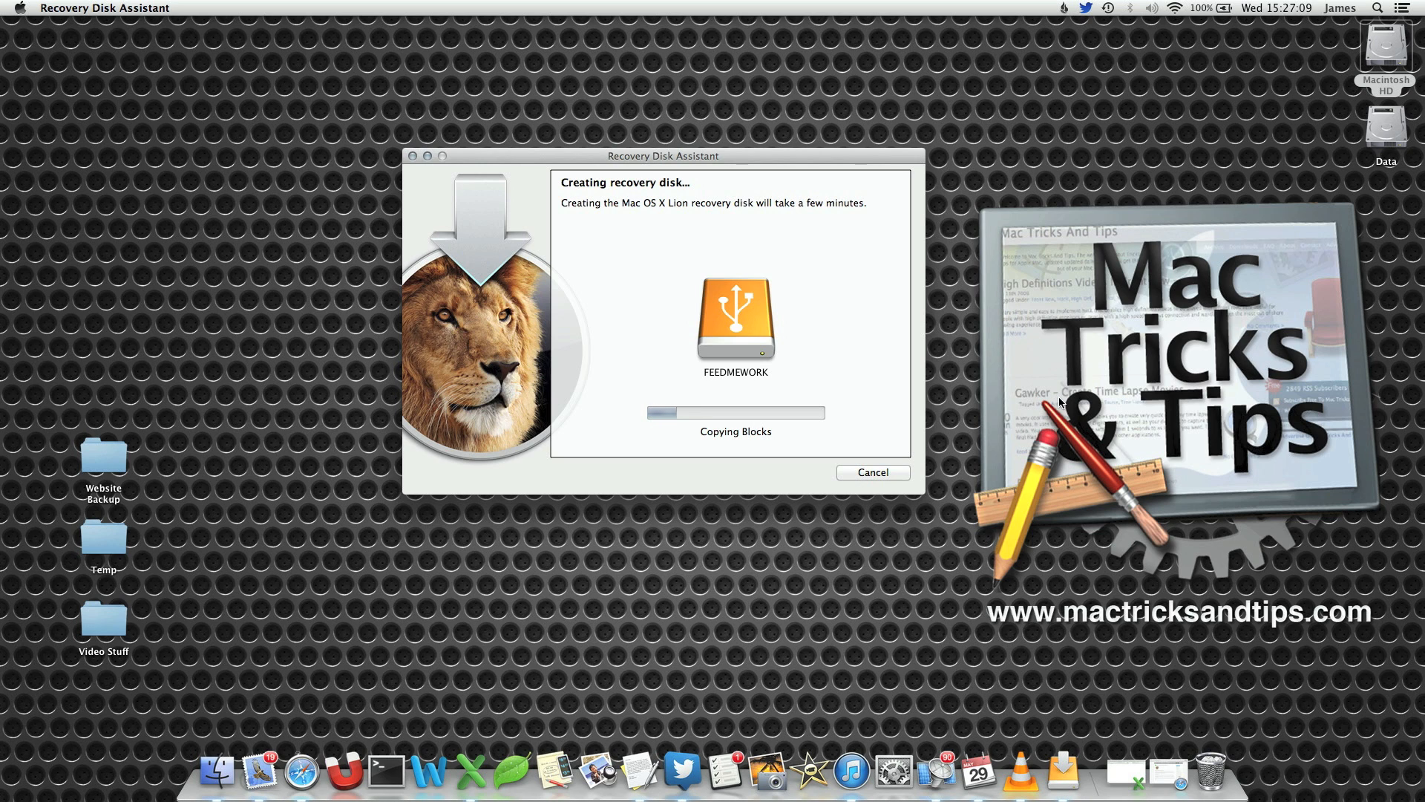
mouse_move(890, 445)
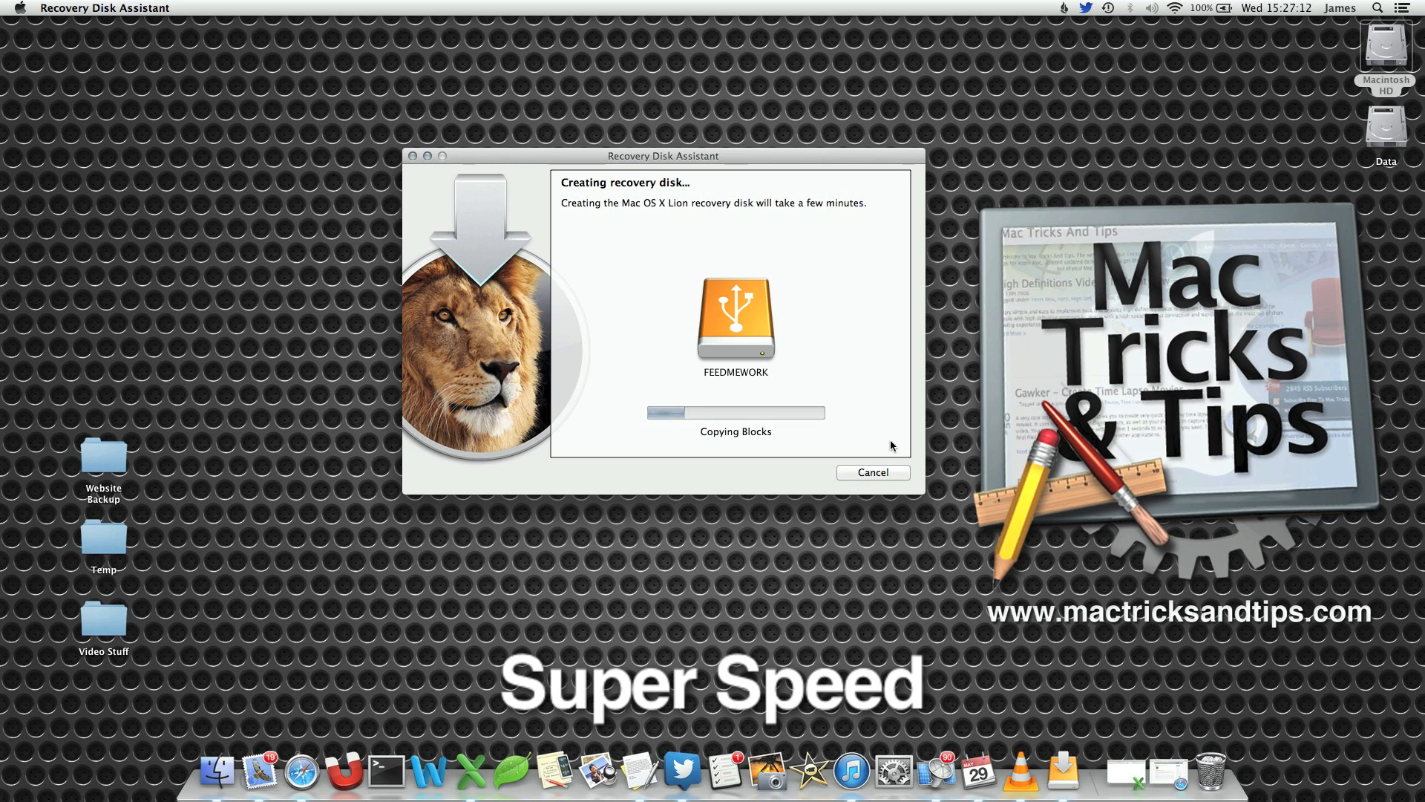
mouse_move(646, 366)
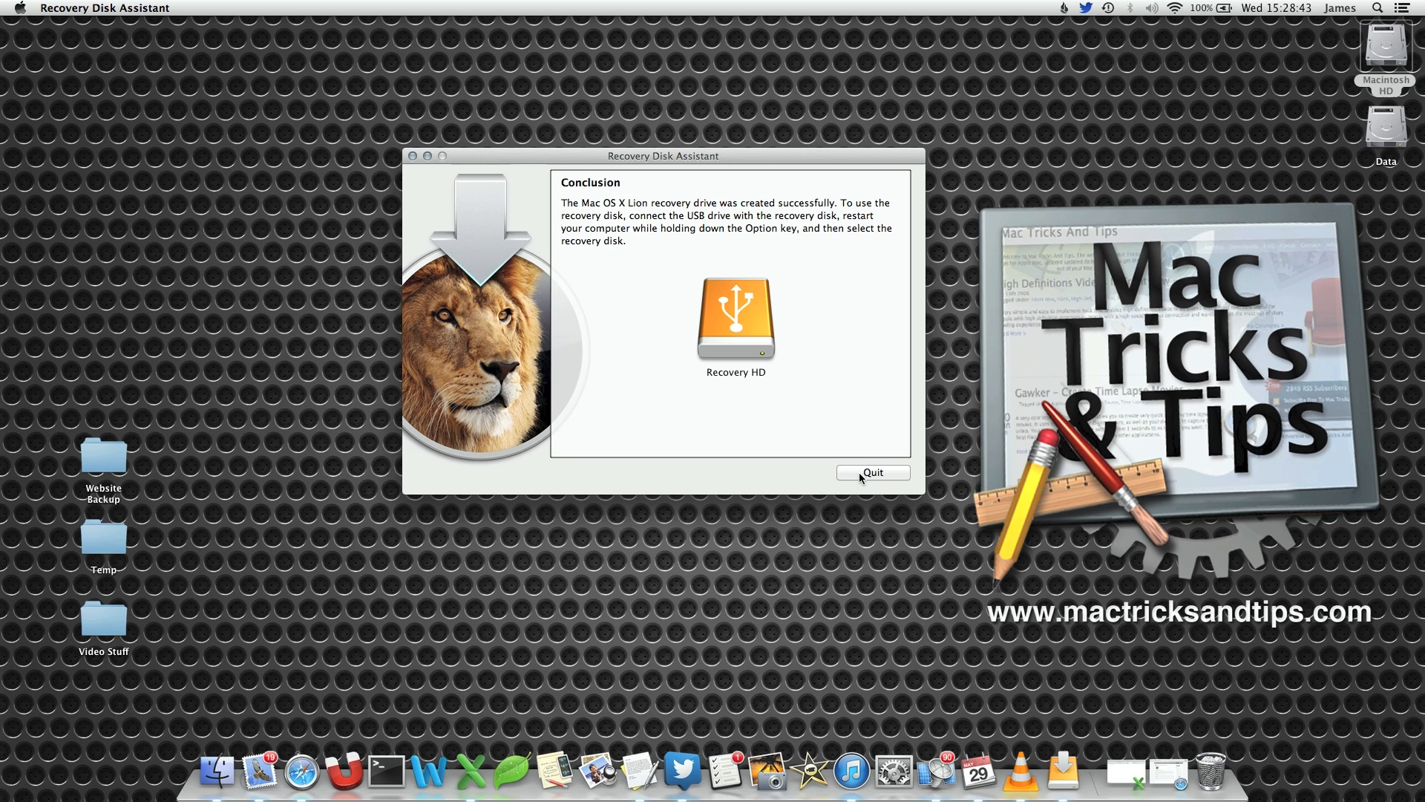
Quit the assistant after Recovery HD succeeds, glance at the Mac's volumes, and return to the bare desktop
click(872, 472)
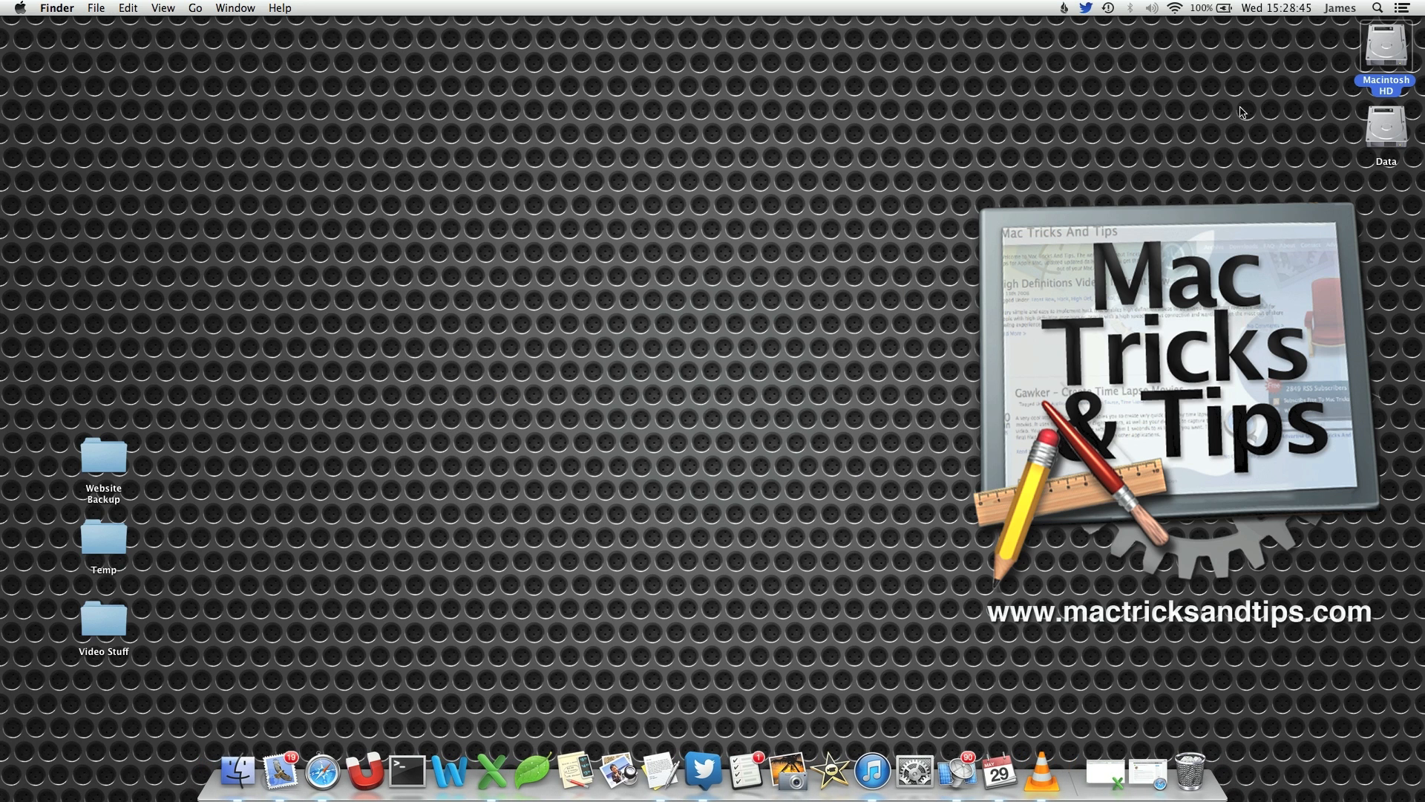
double_click(1385, 50)
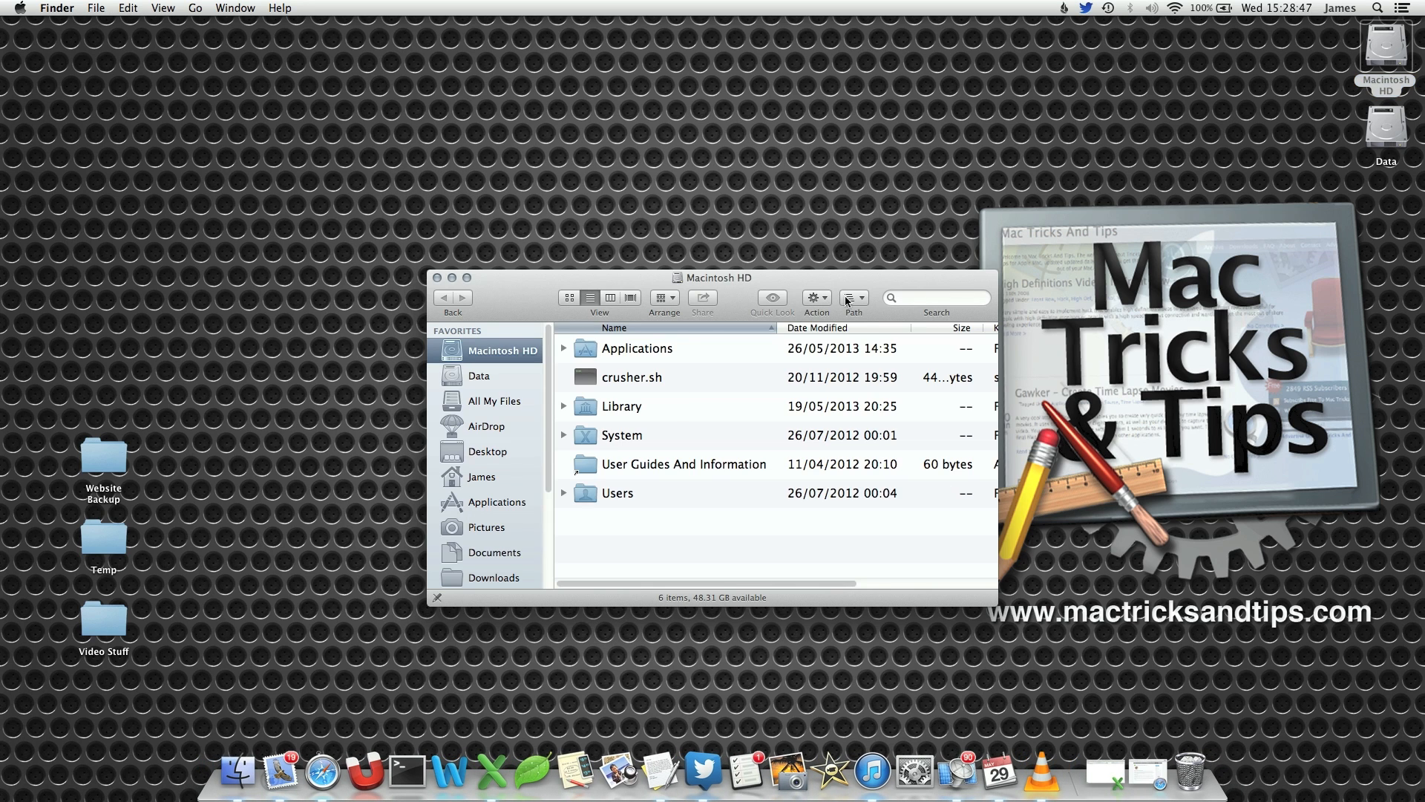
click(444, 297)
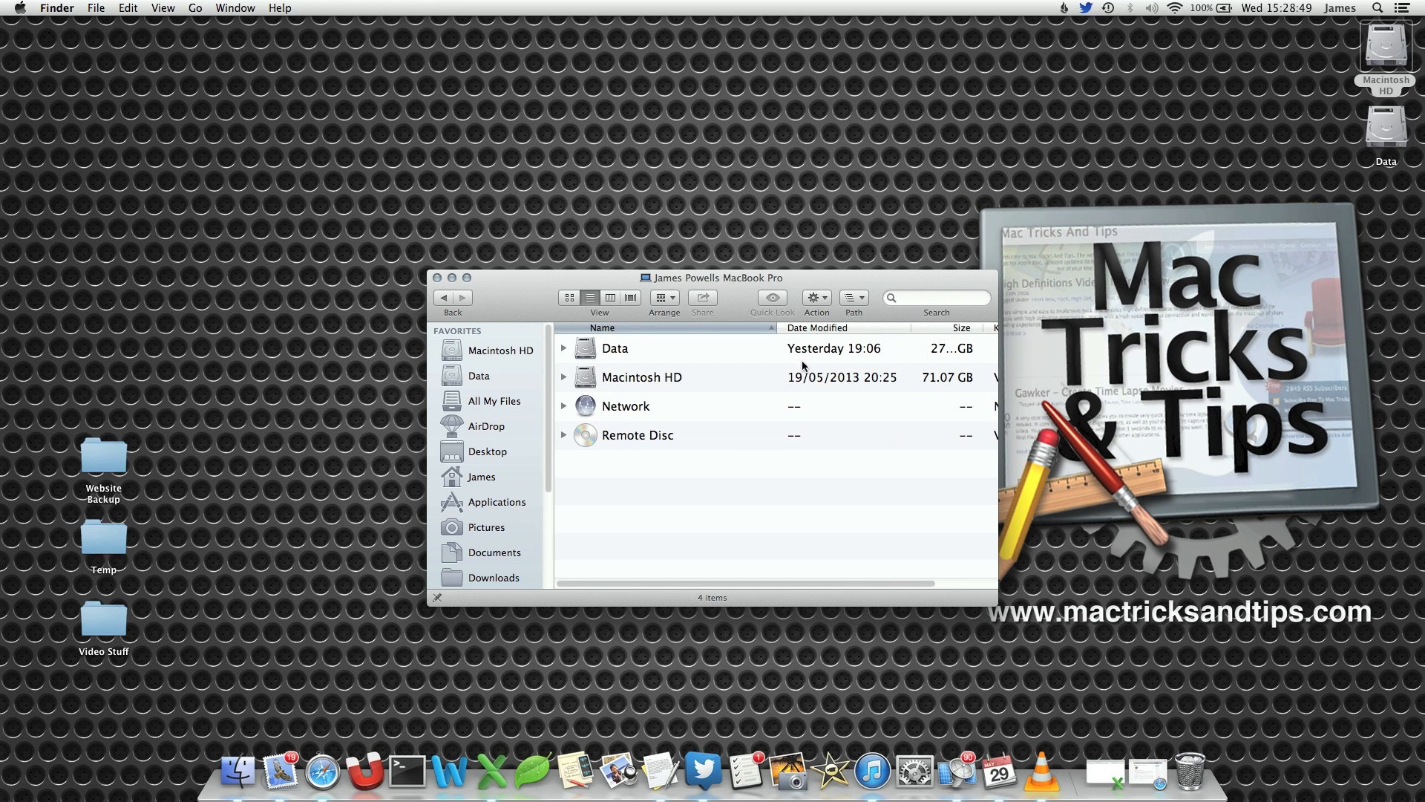
mouse_move(715, 470)
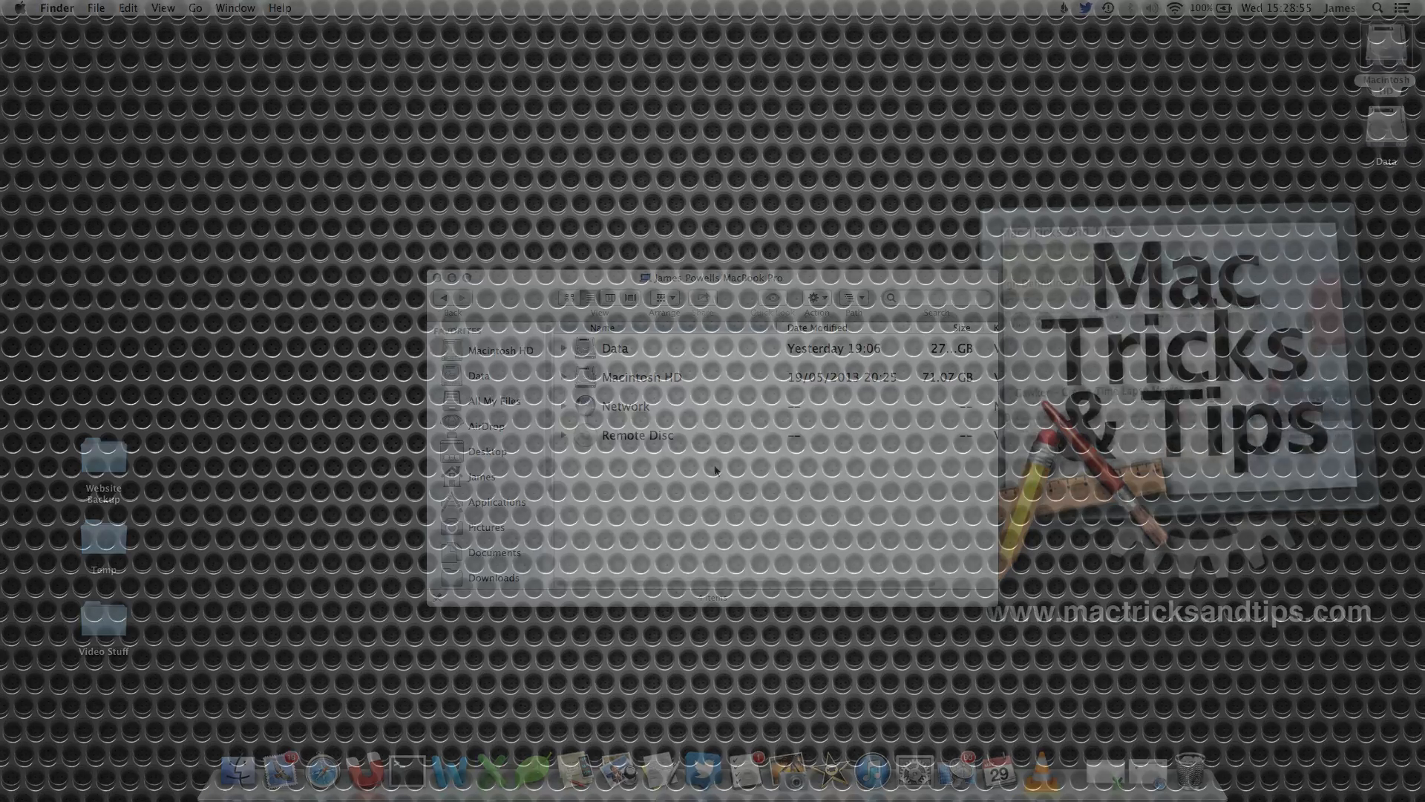
click(436, 277)
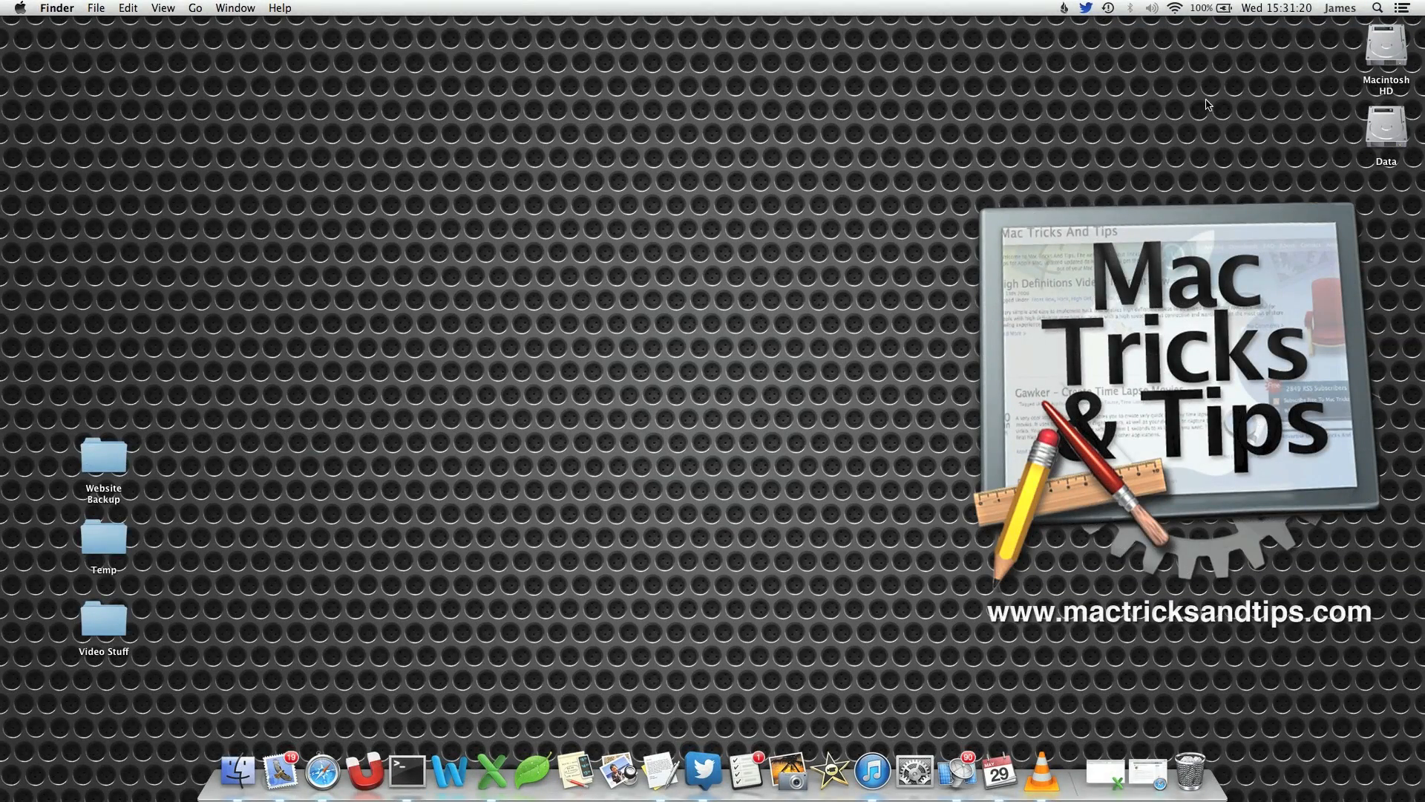
Launch Disk Utility from Macintosh HD > Applications > Utilities to list the attached disks
double_click(1385, 48)
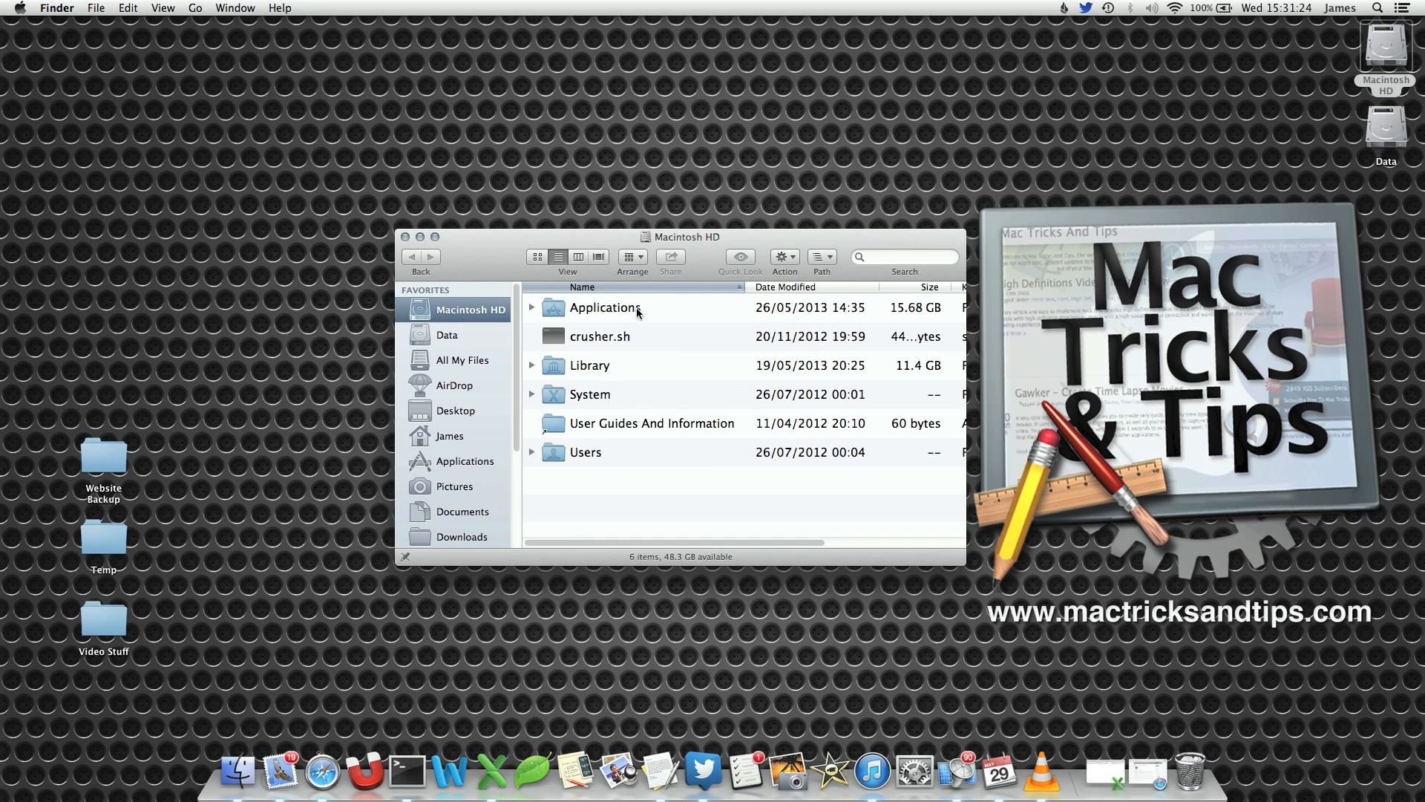
double_click(606, 307)
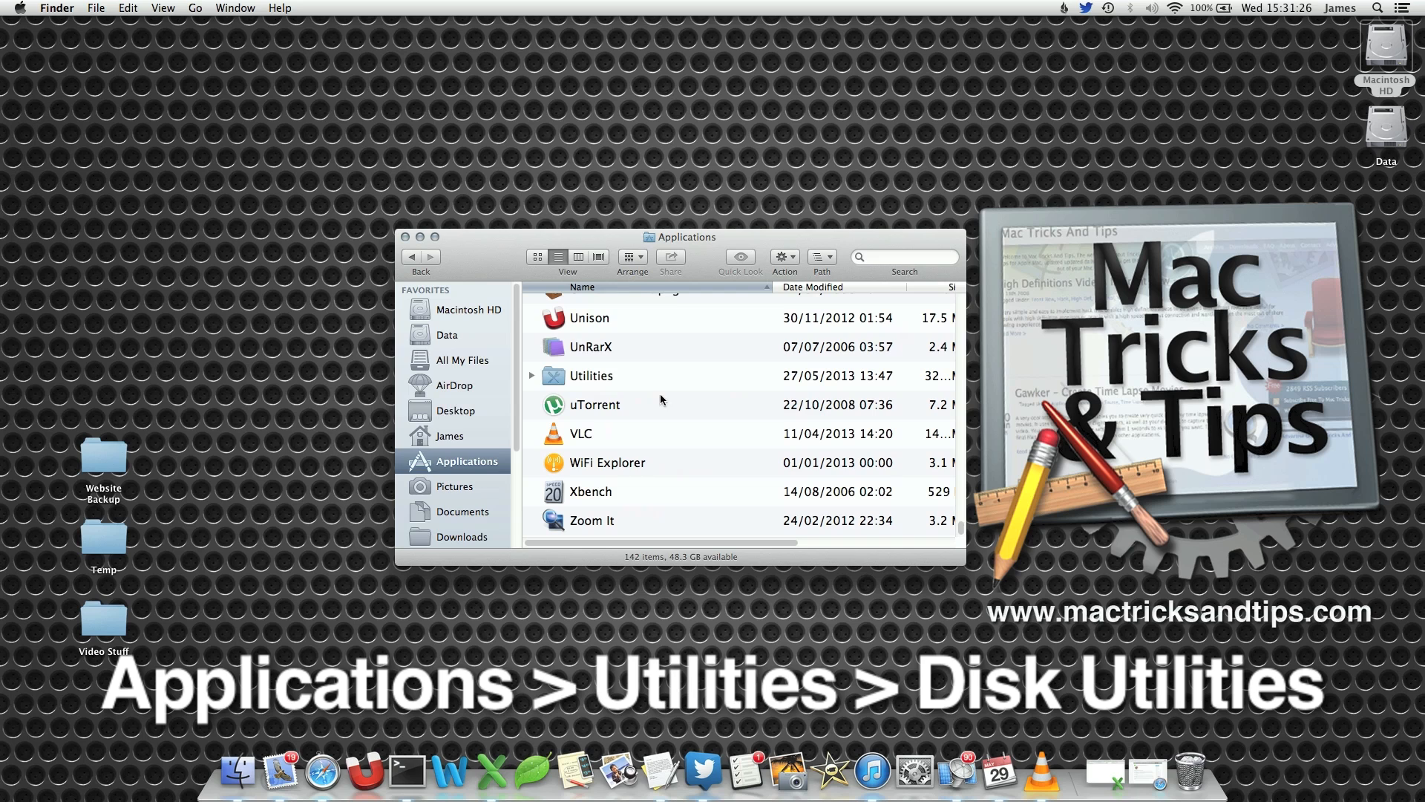
double_click(590, 375)
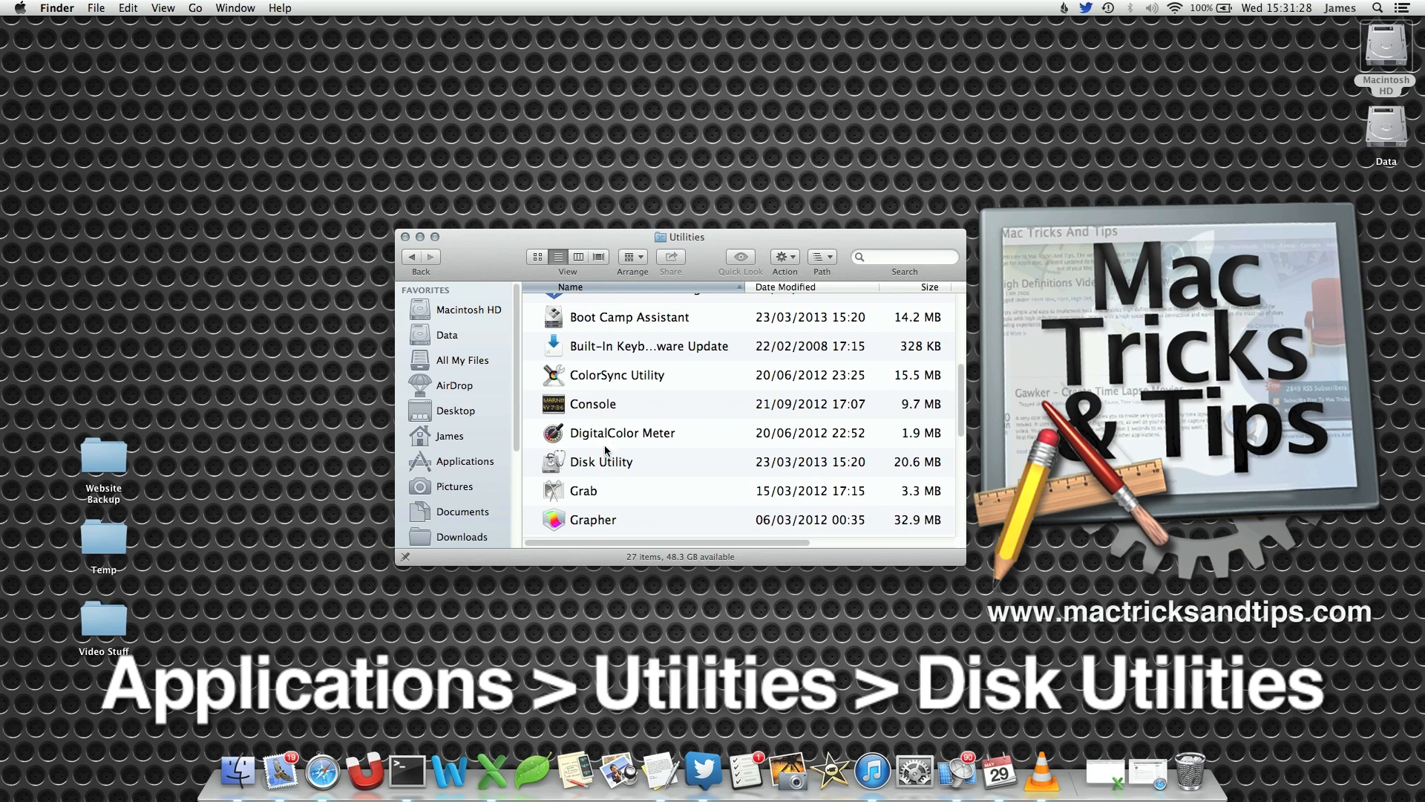
double_click(601, 461)
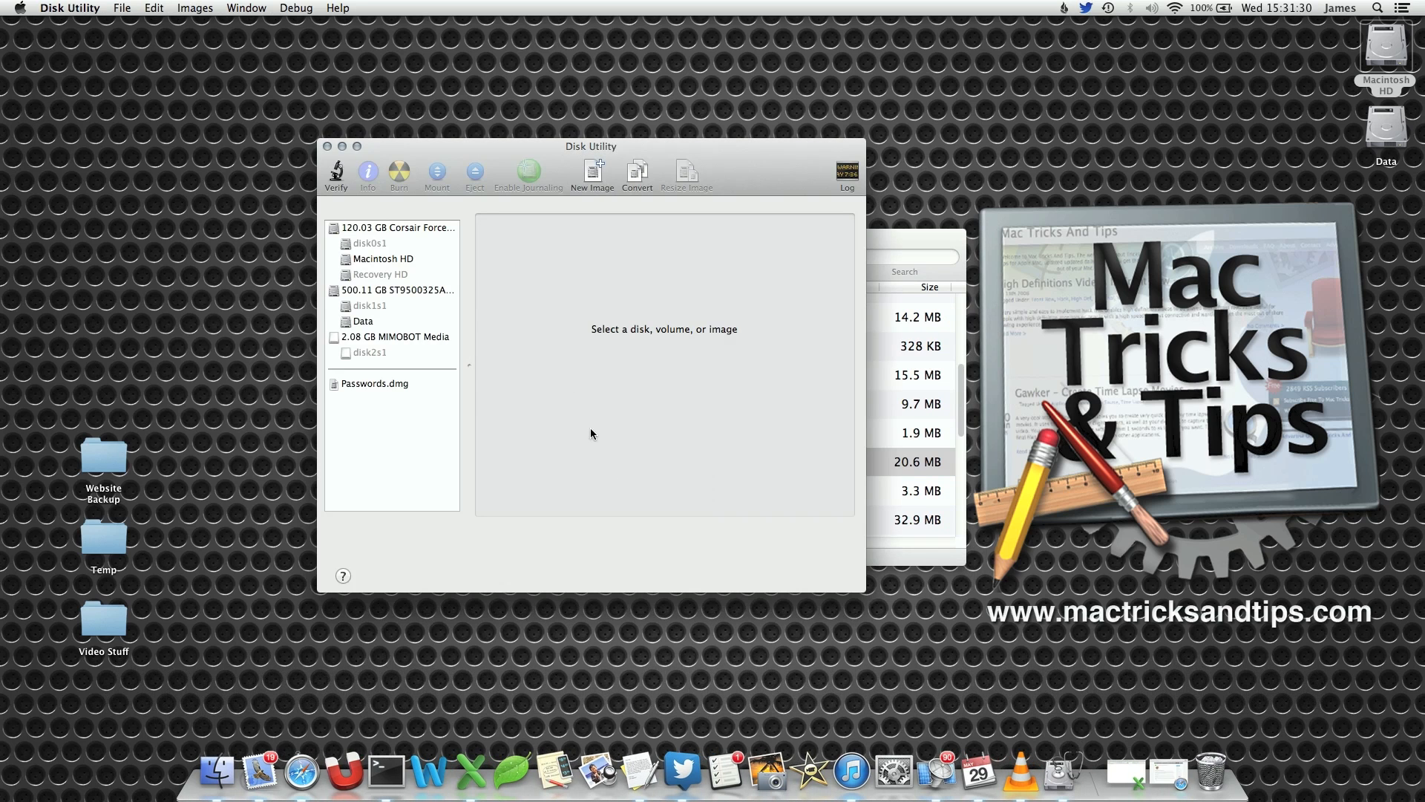
mouse_move(455, 343)
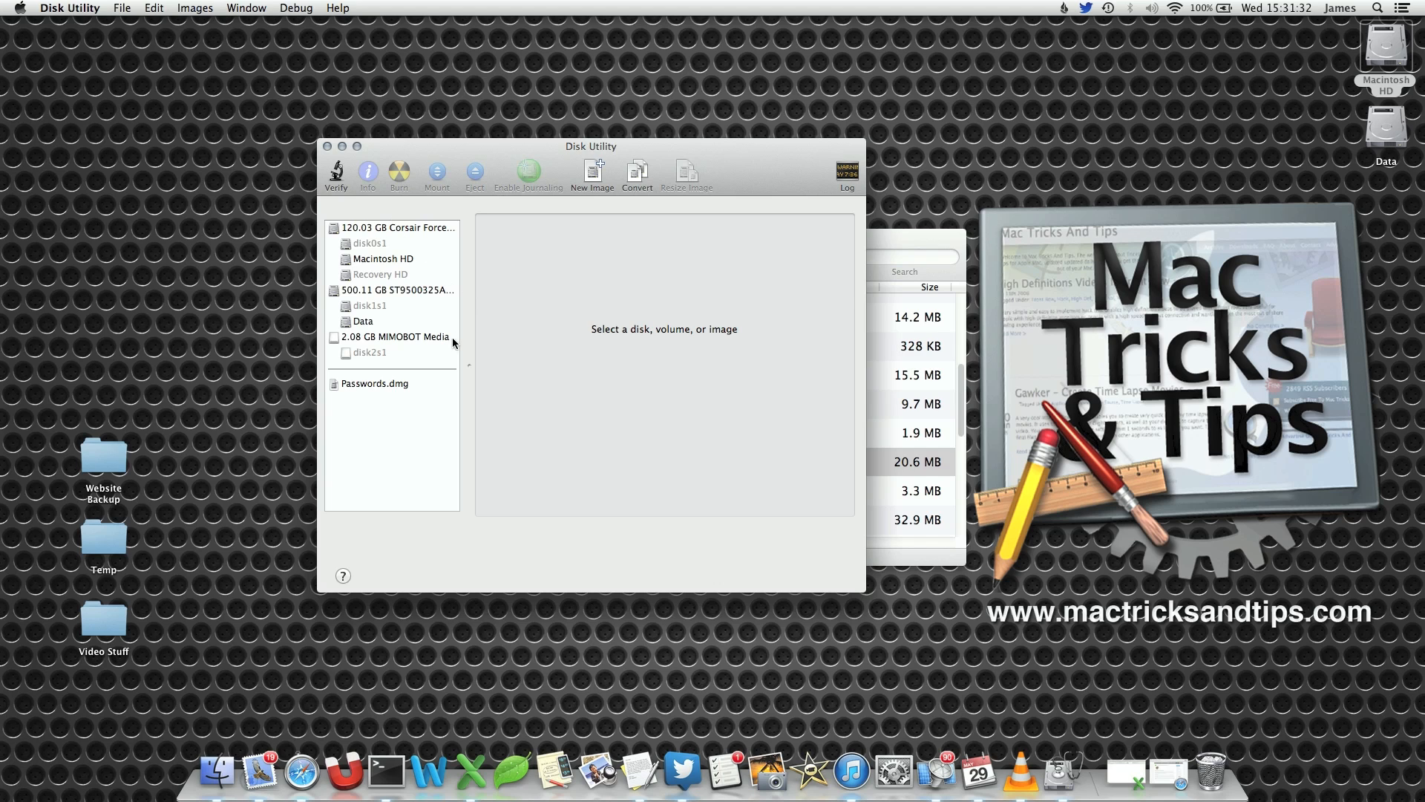
mouse_move(419, 356)
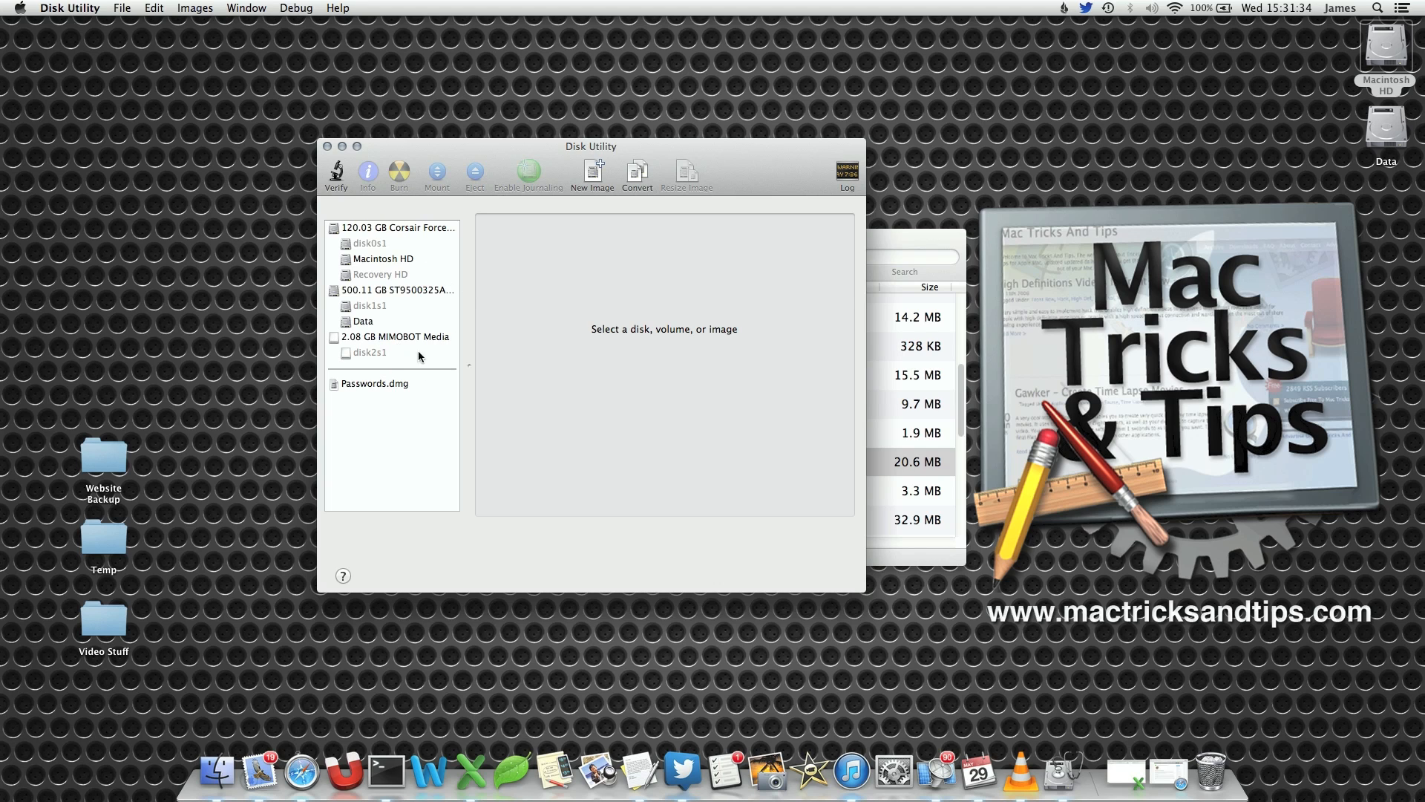
mouse_move(379, 326)
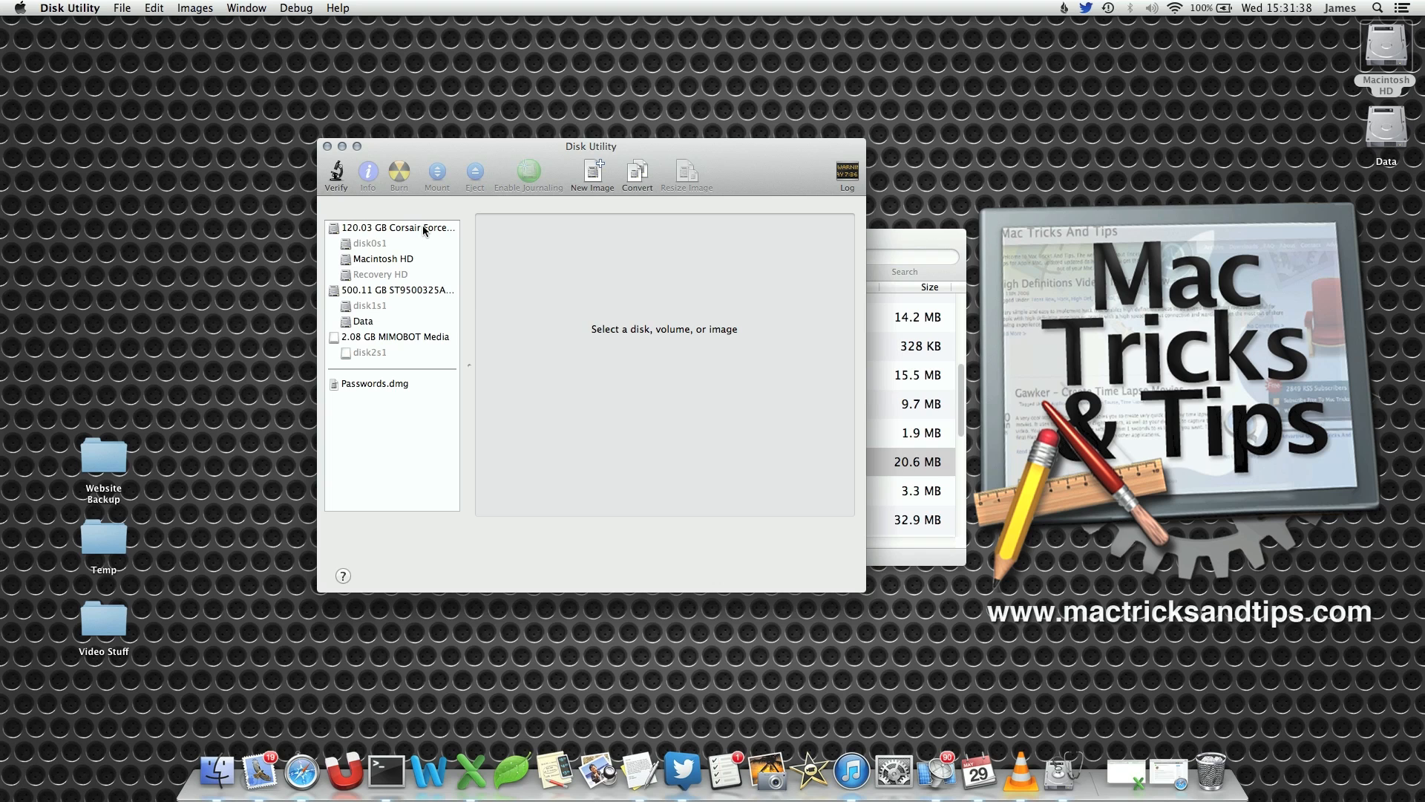
mouse_move(459, 338)
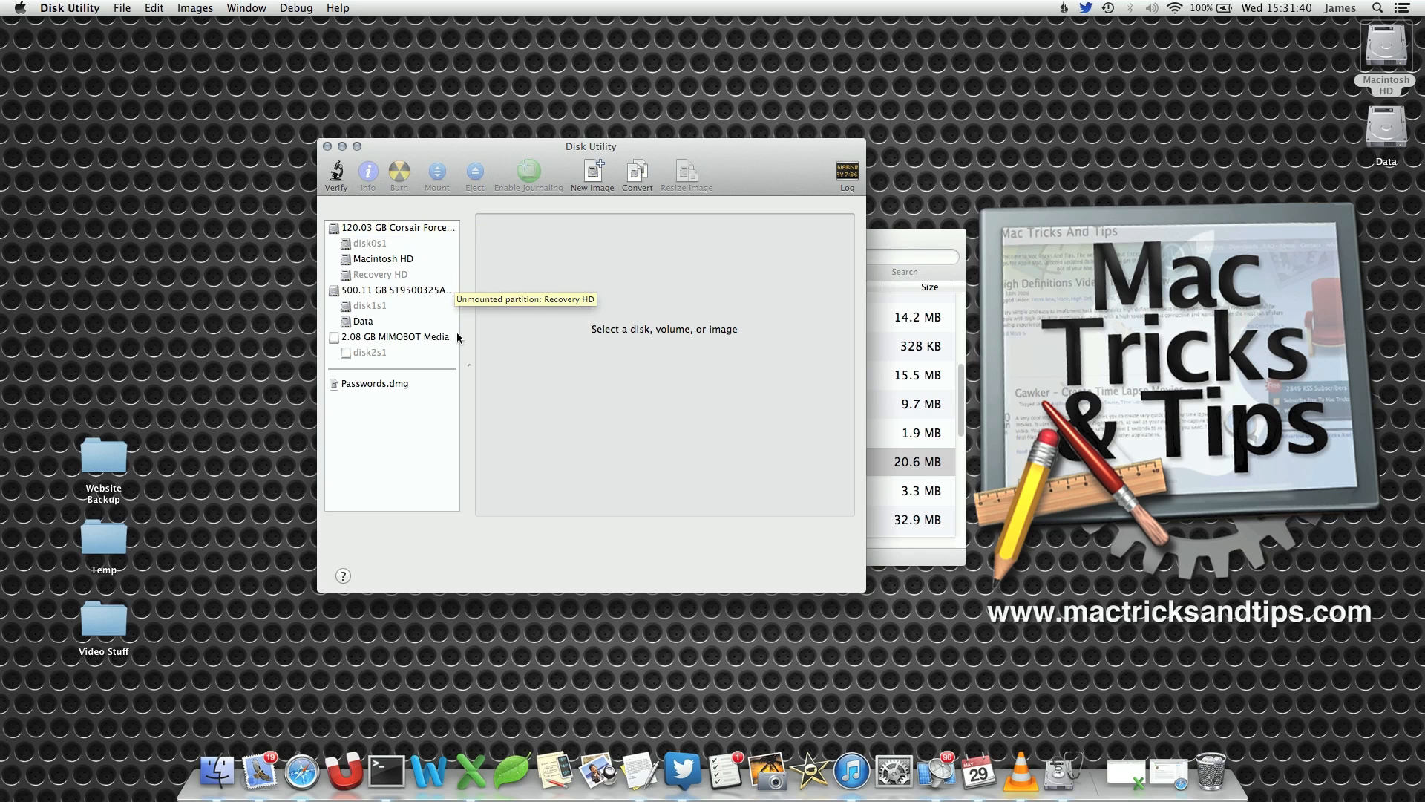
Set the 2.08 GB MIMOBOT stick to erase as MS-DOS (FAT) named FEEDMEWORK
click(397, 337)
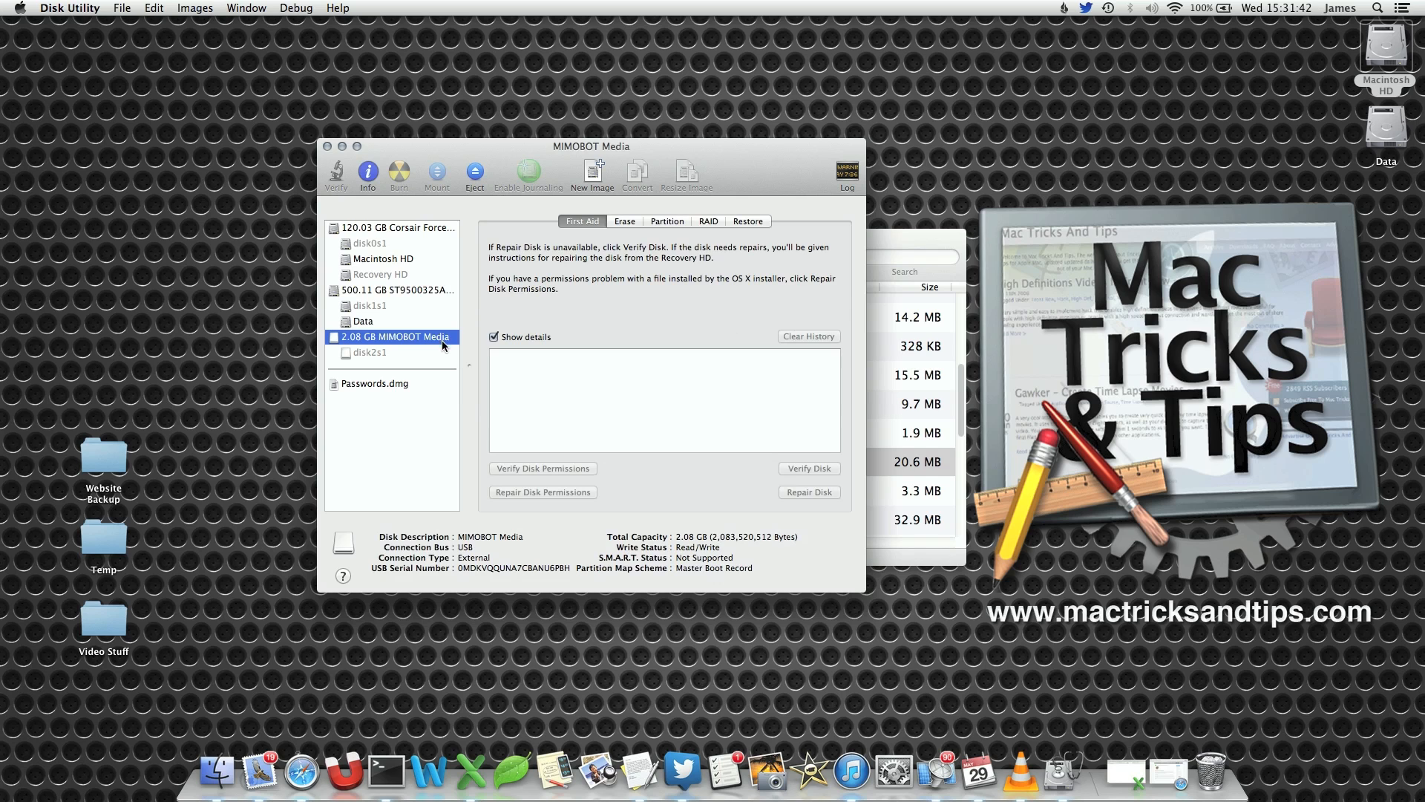
mouse_move(639, 252)
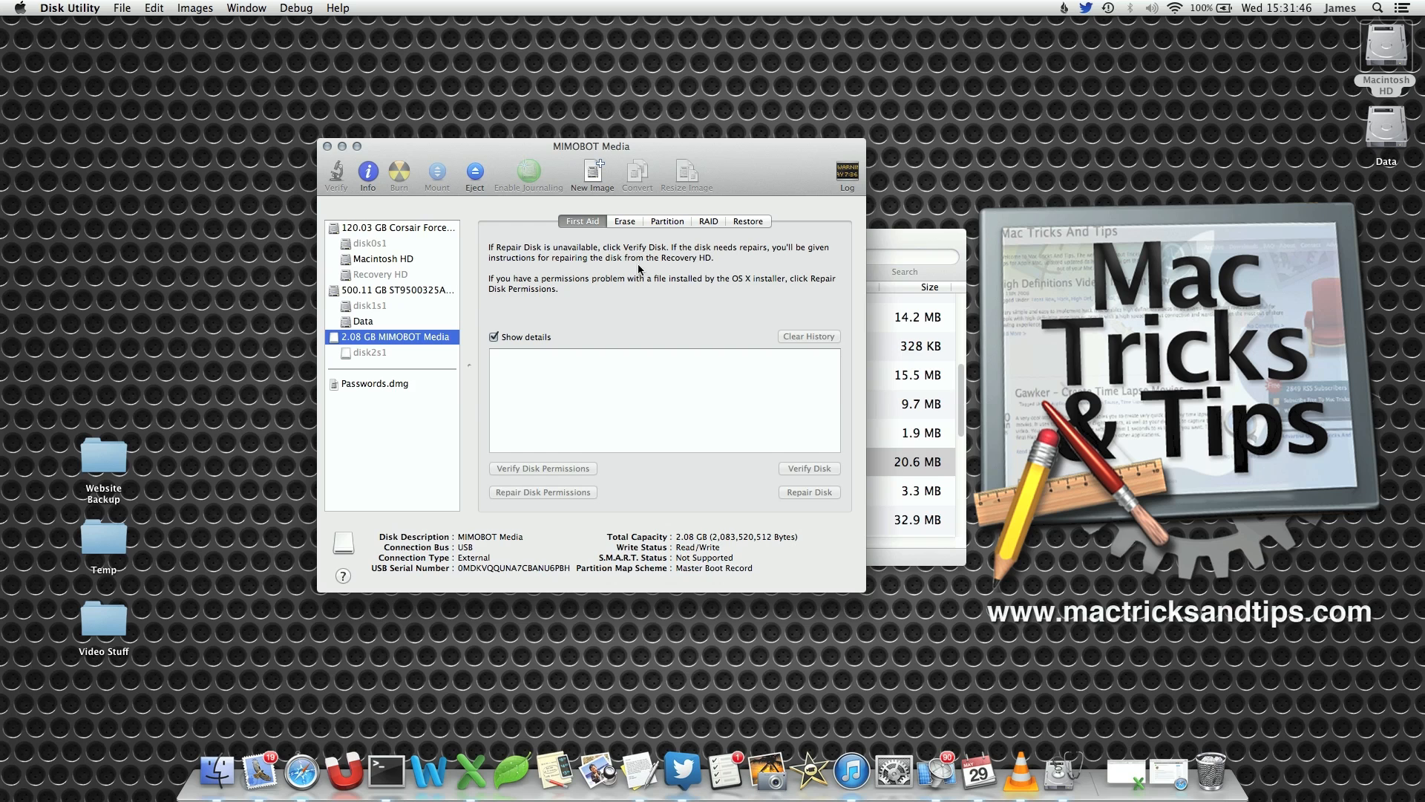
click(625, 222)
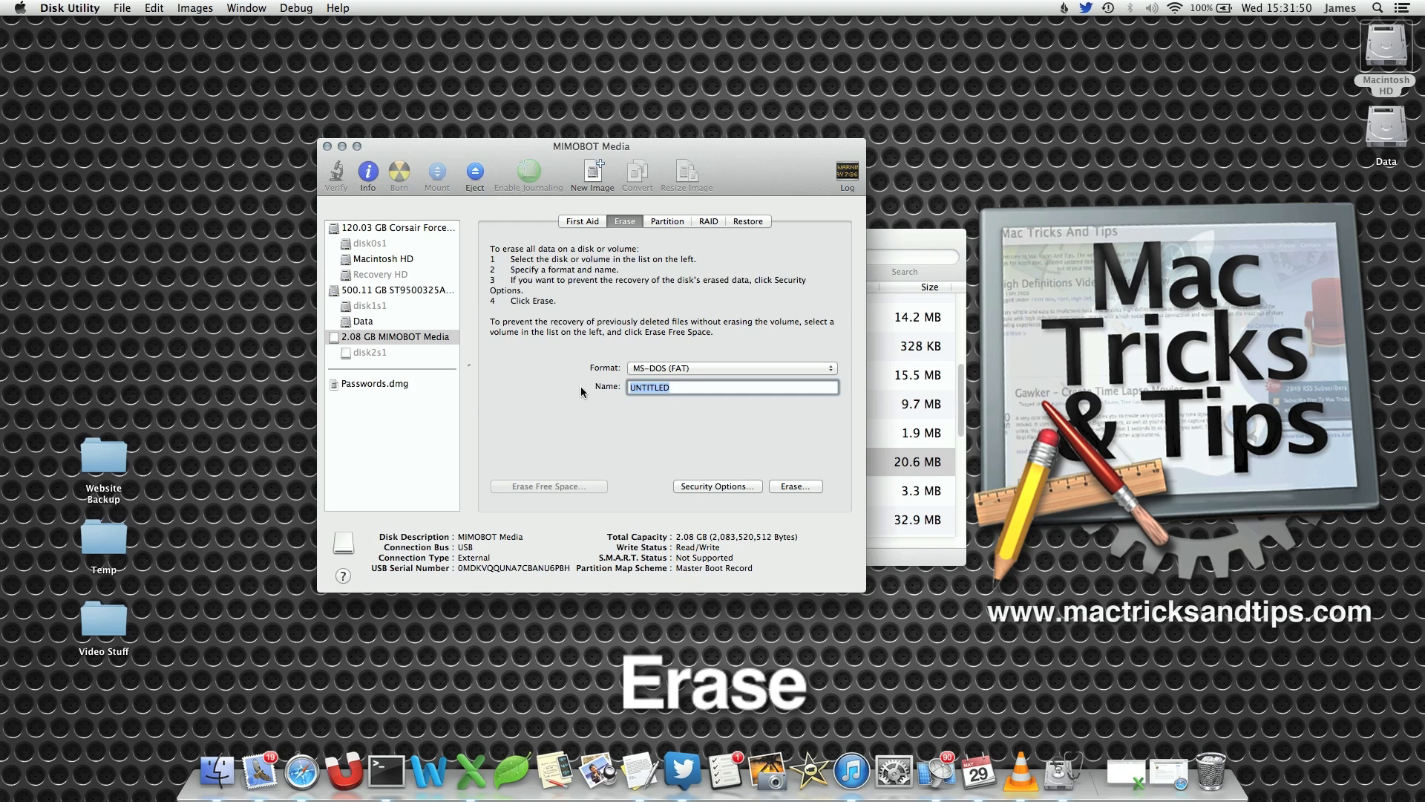
text(FEEDME)
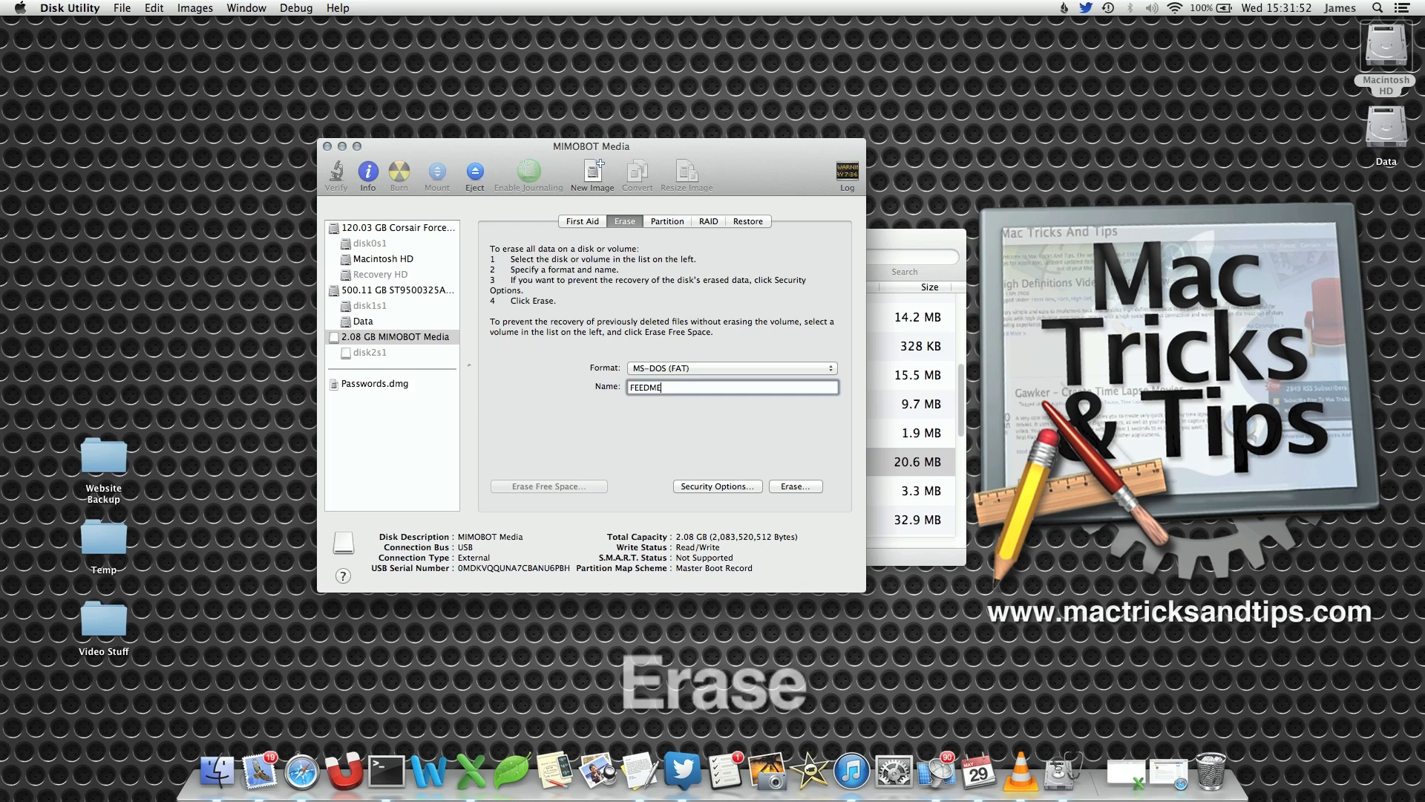
text(WR)
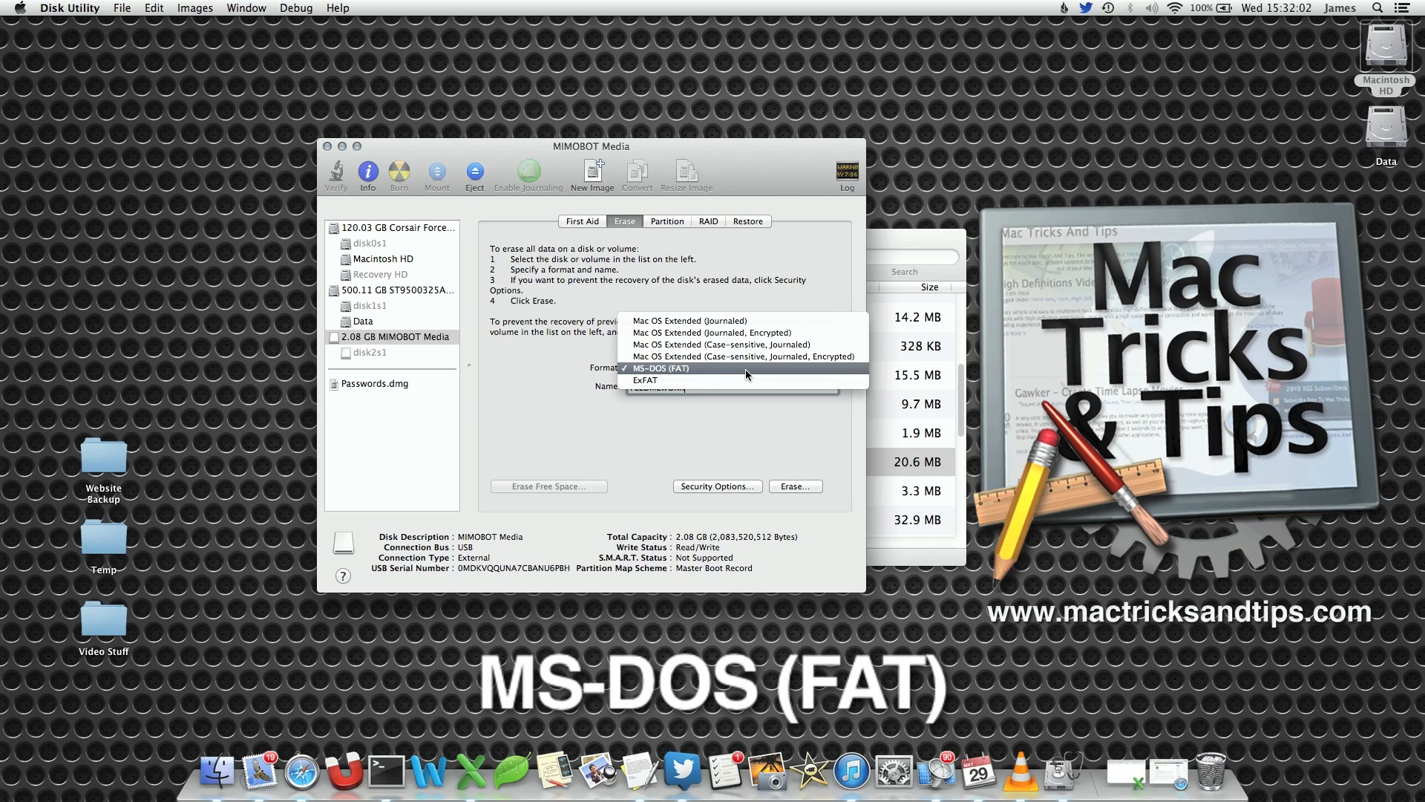
click(658, 368)
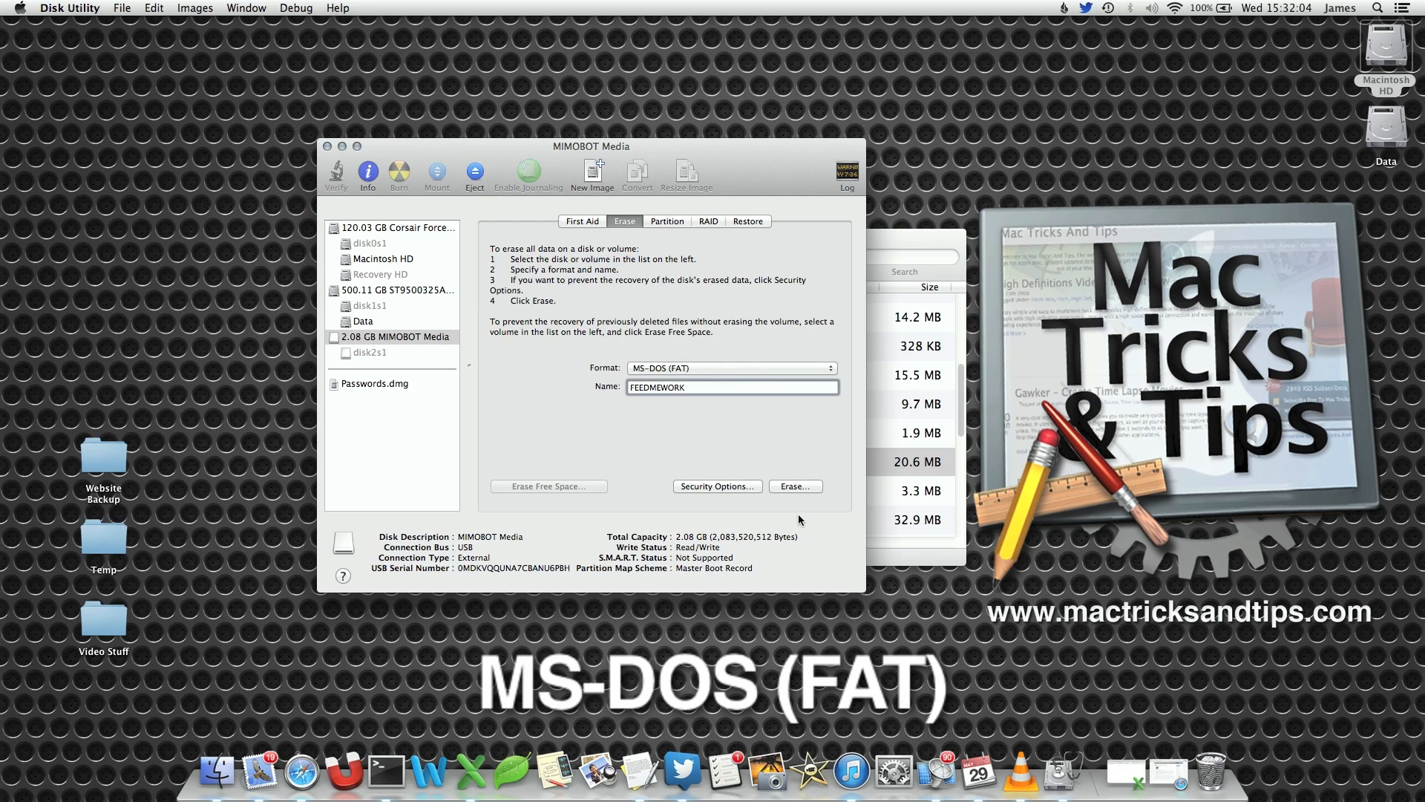
mouse_move(794, 487)
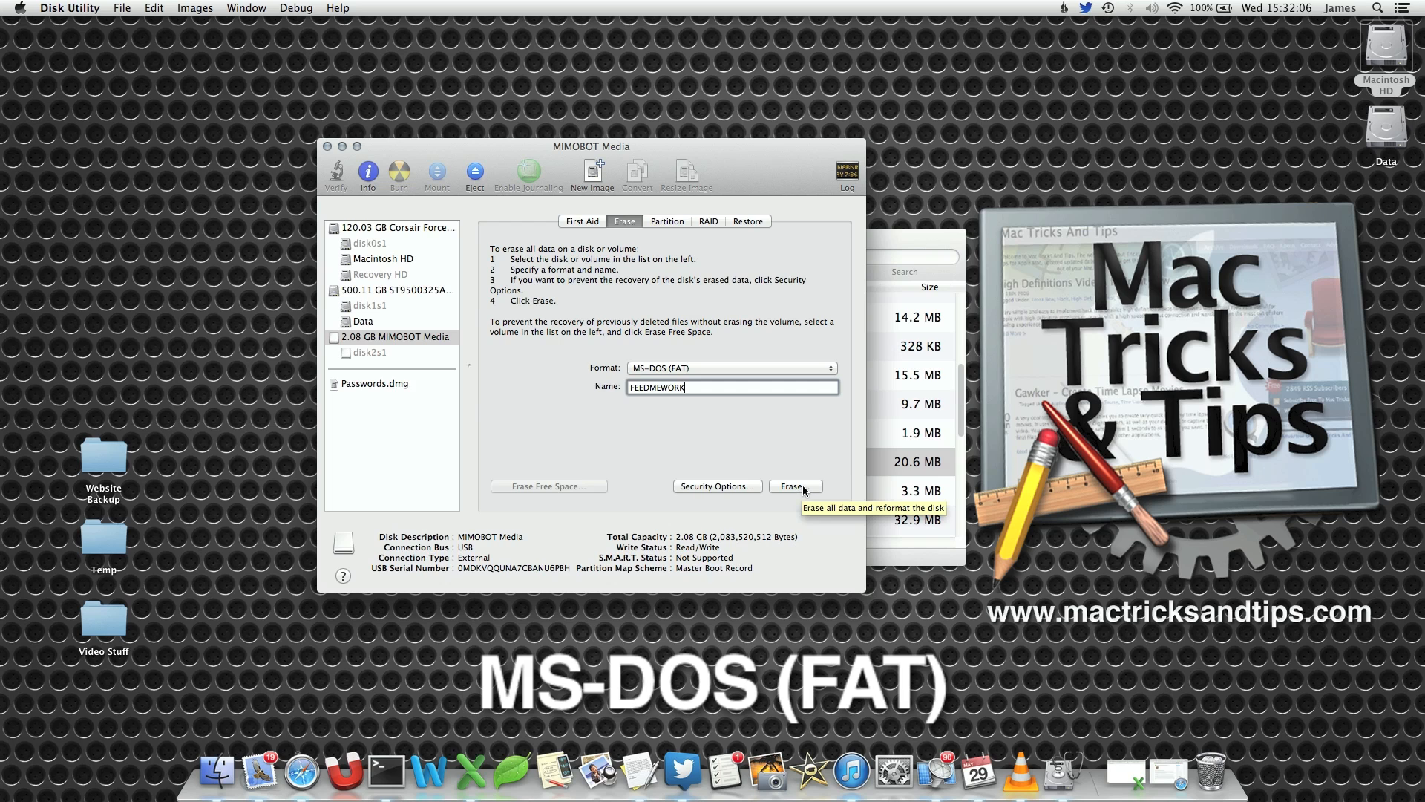
Erase the stick and confirm, leaving a mounted MS-DOS (FAT) volume named FEEDMEWORK
click(793, 485)
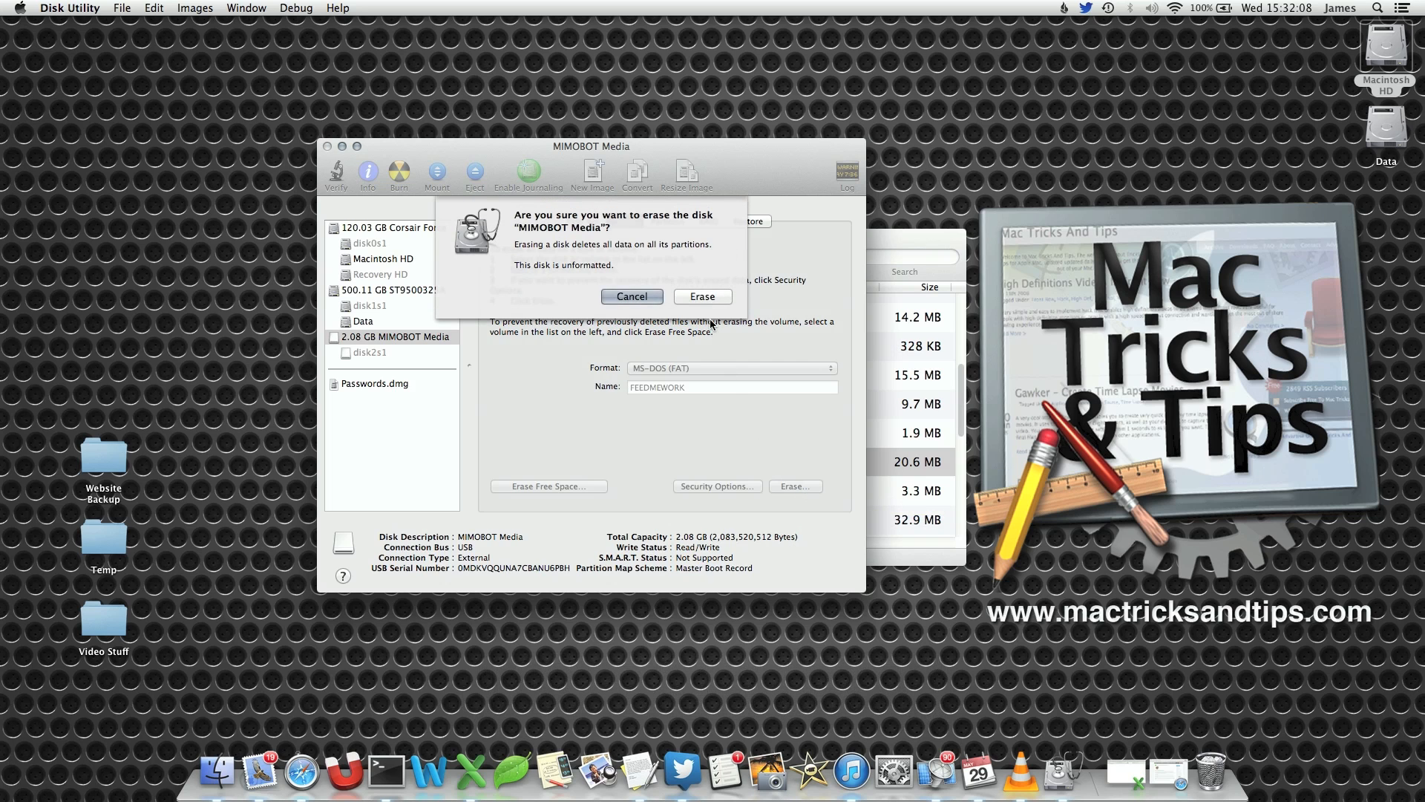
mouse_move(732, 285)
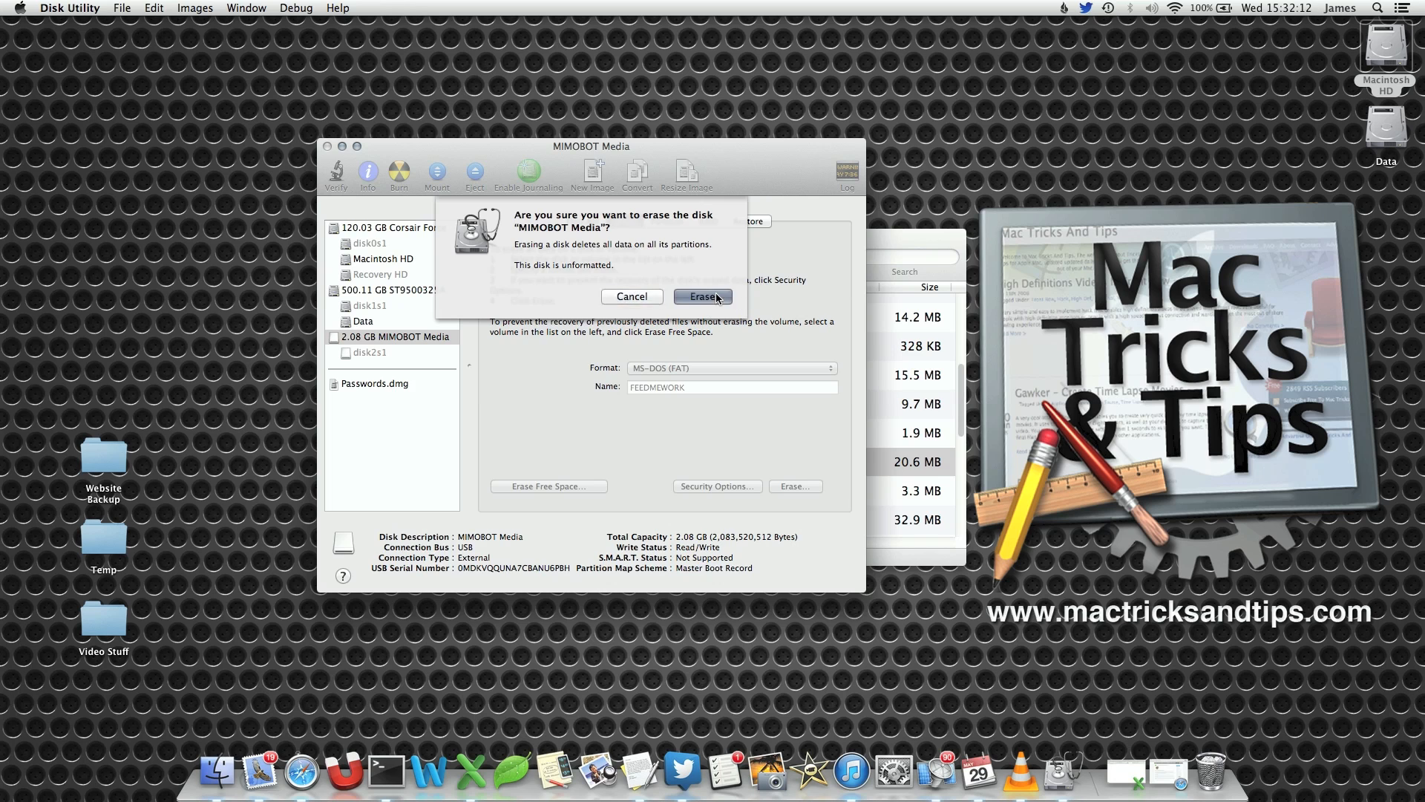
click(703, 297)
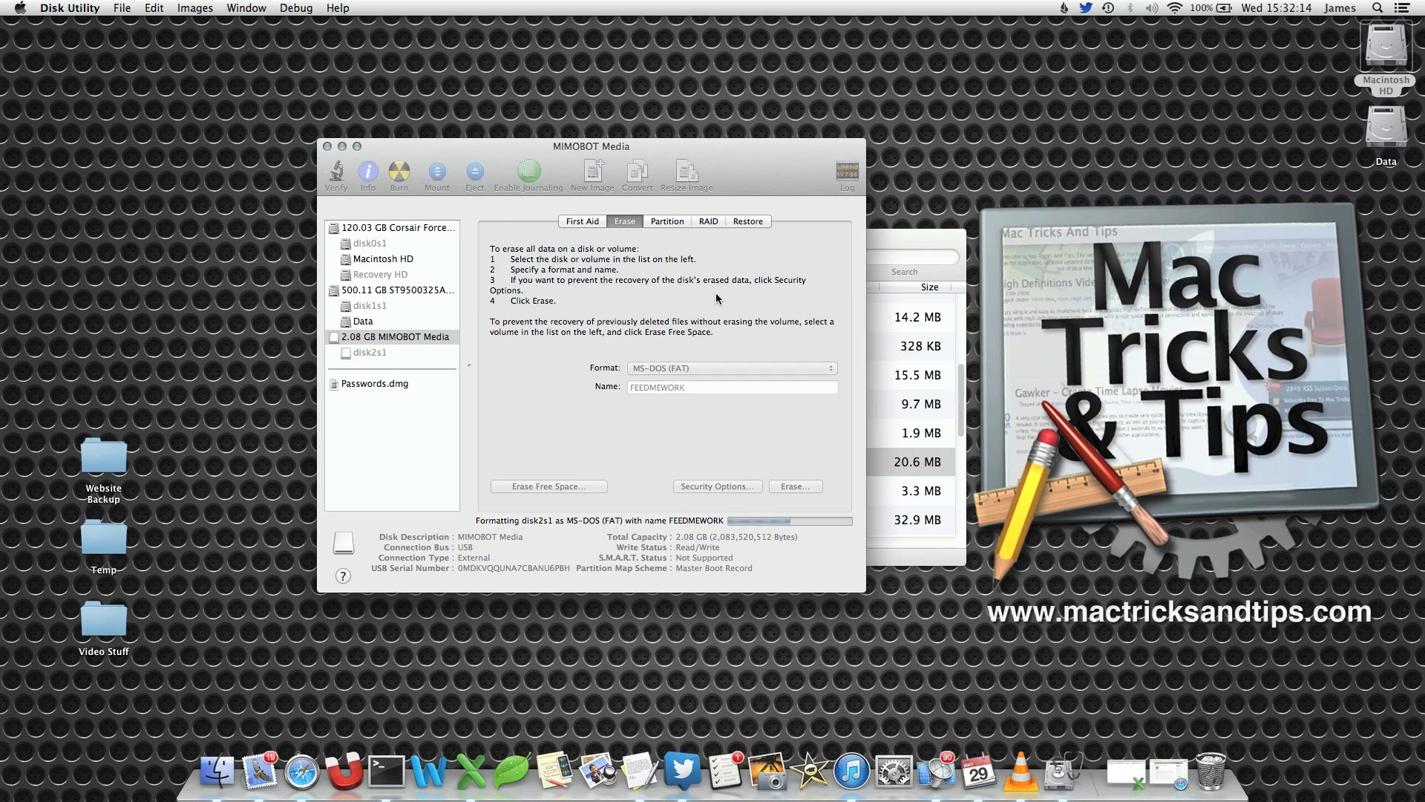
click(795, 486)
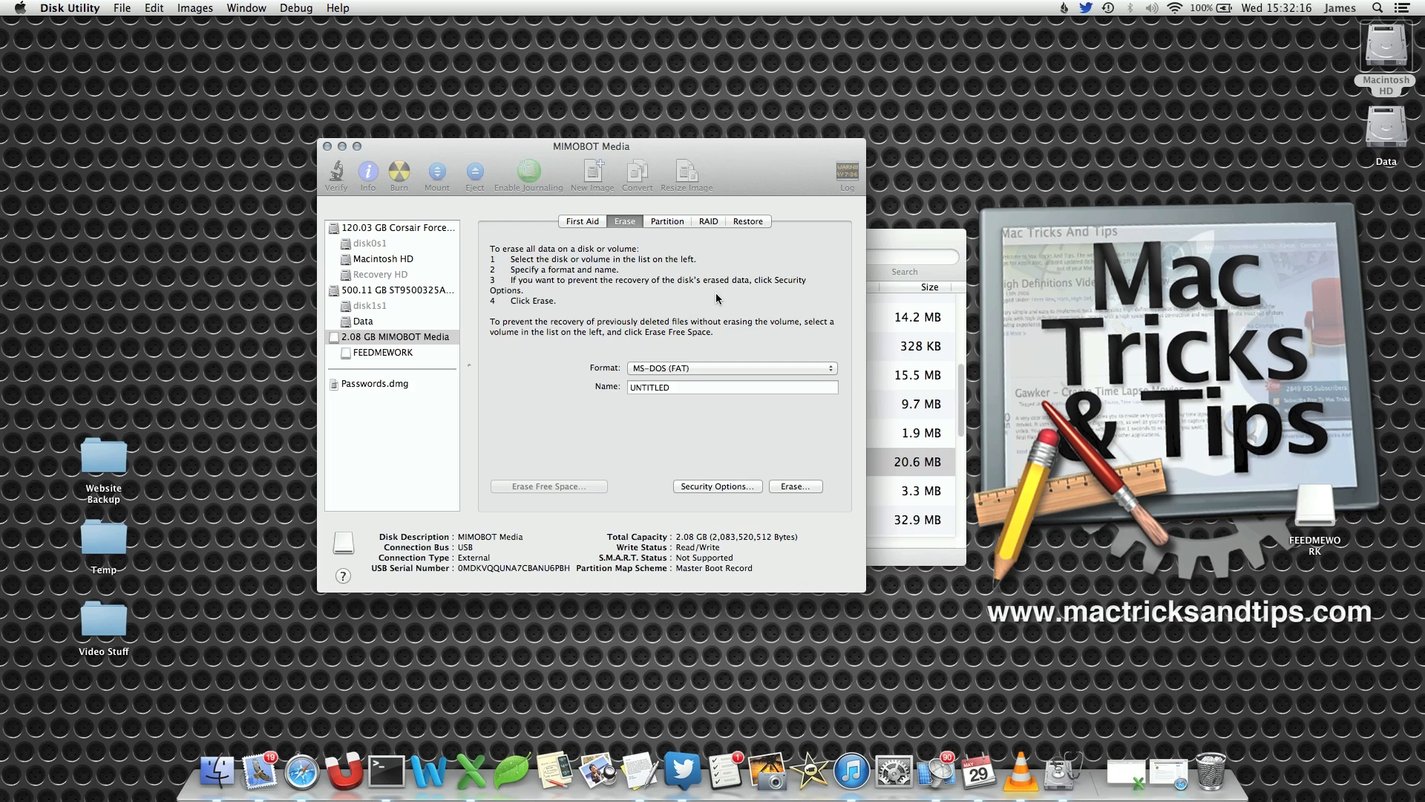
mouse_move(1332, 505)
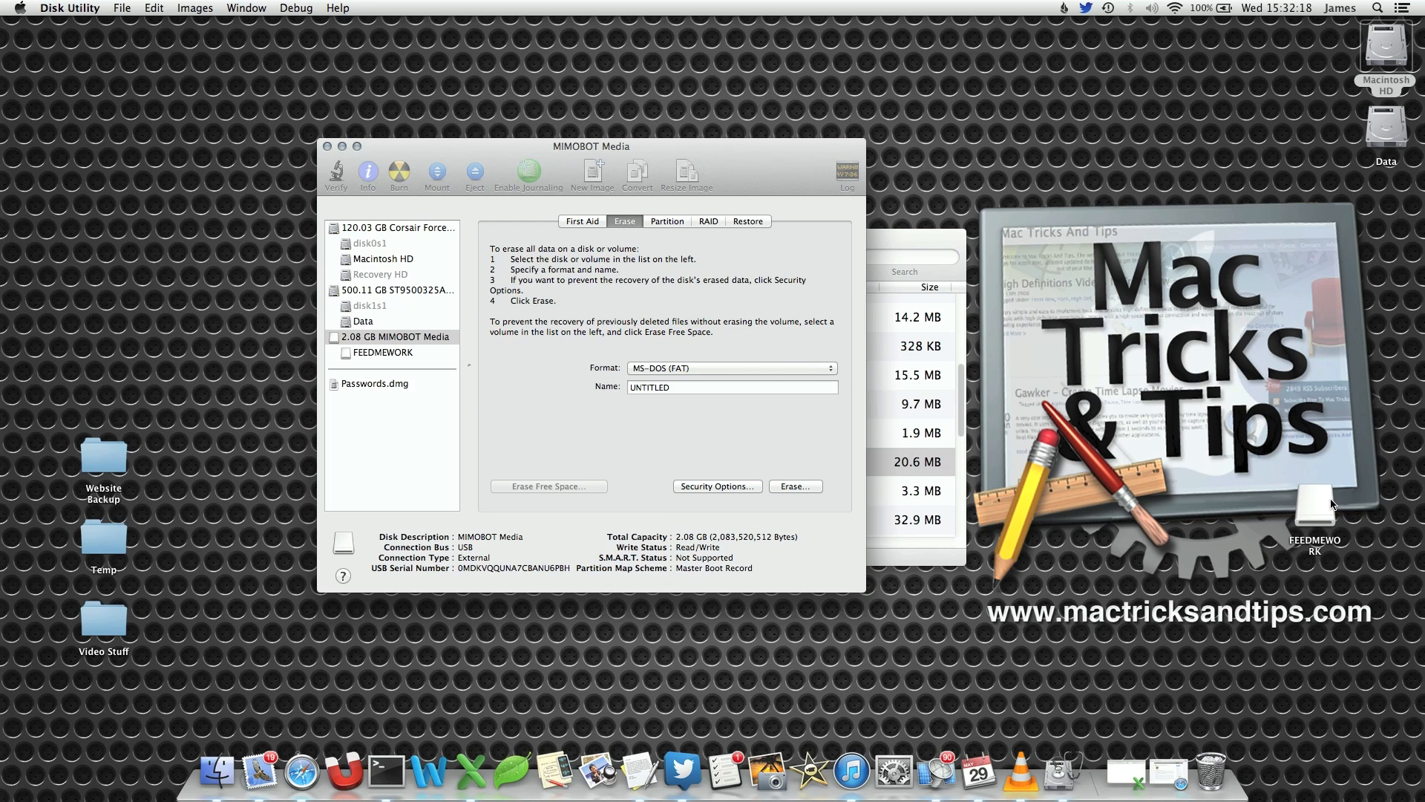